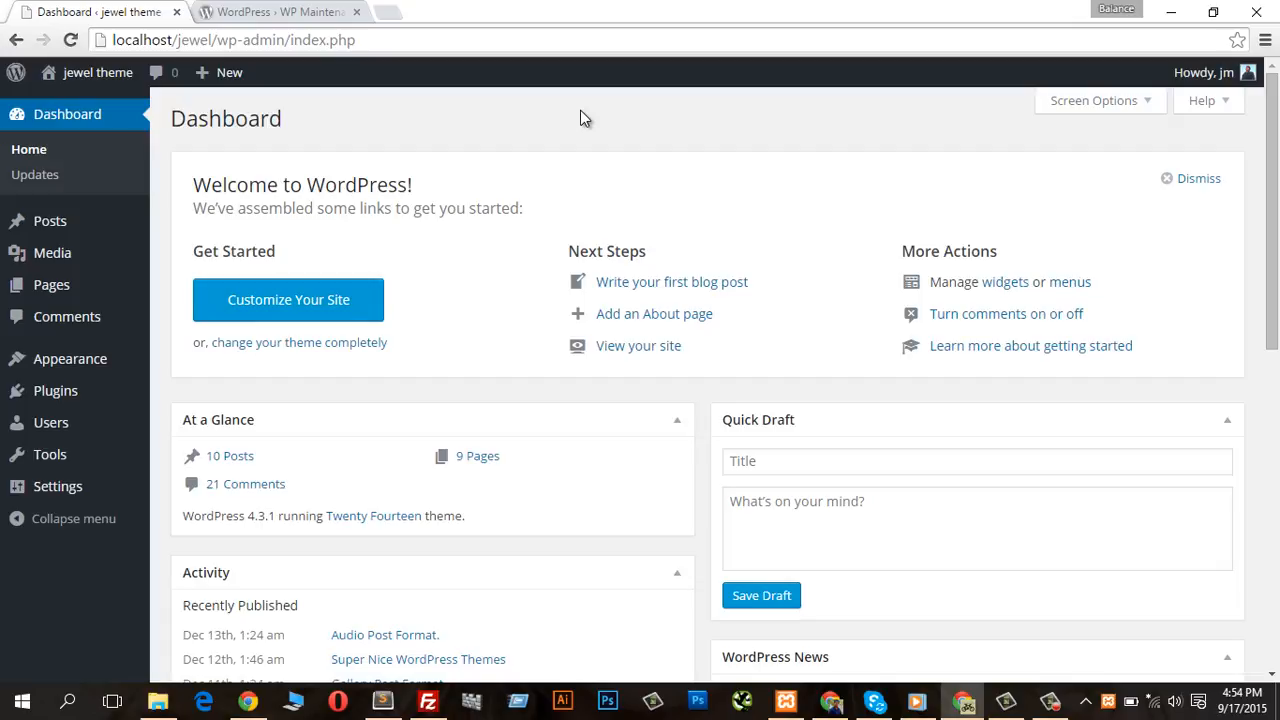
mouse_move(443, 110)
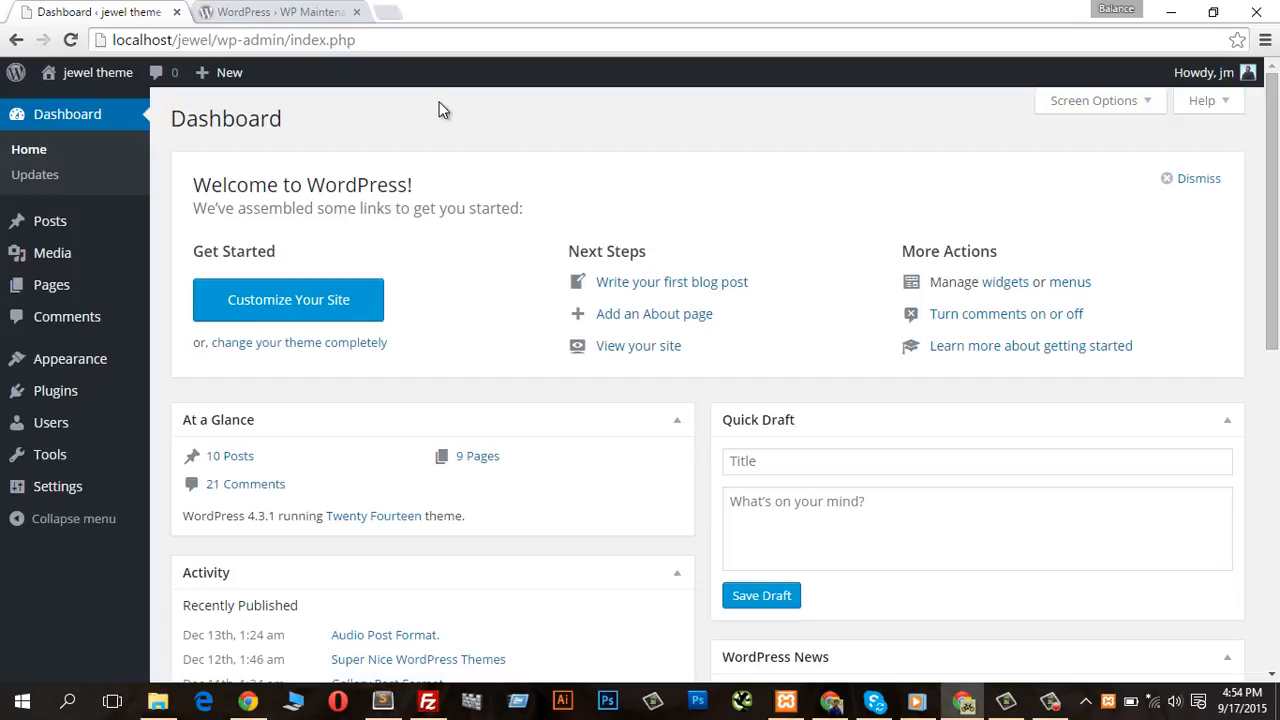
Step: Open the Add Plugins upload form after checking the WP Maintenance Mode directory page
click(280, 12)
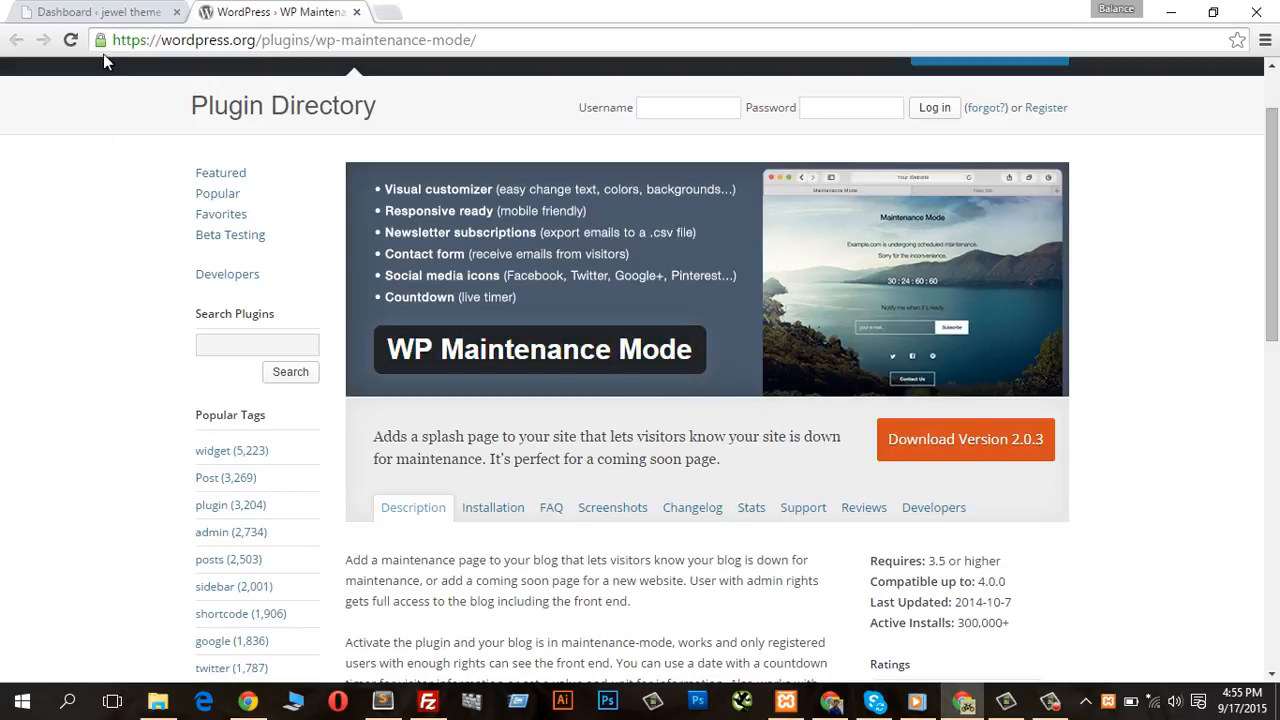
click(90, 11)
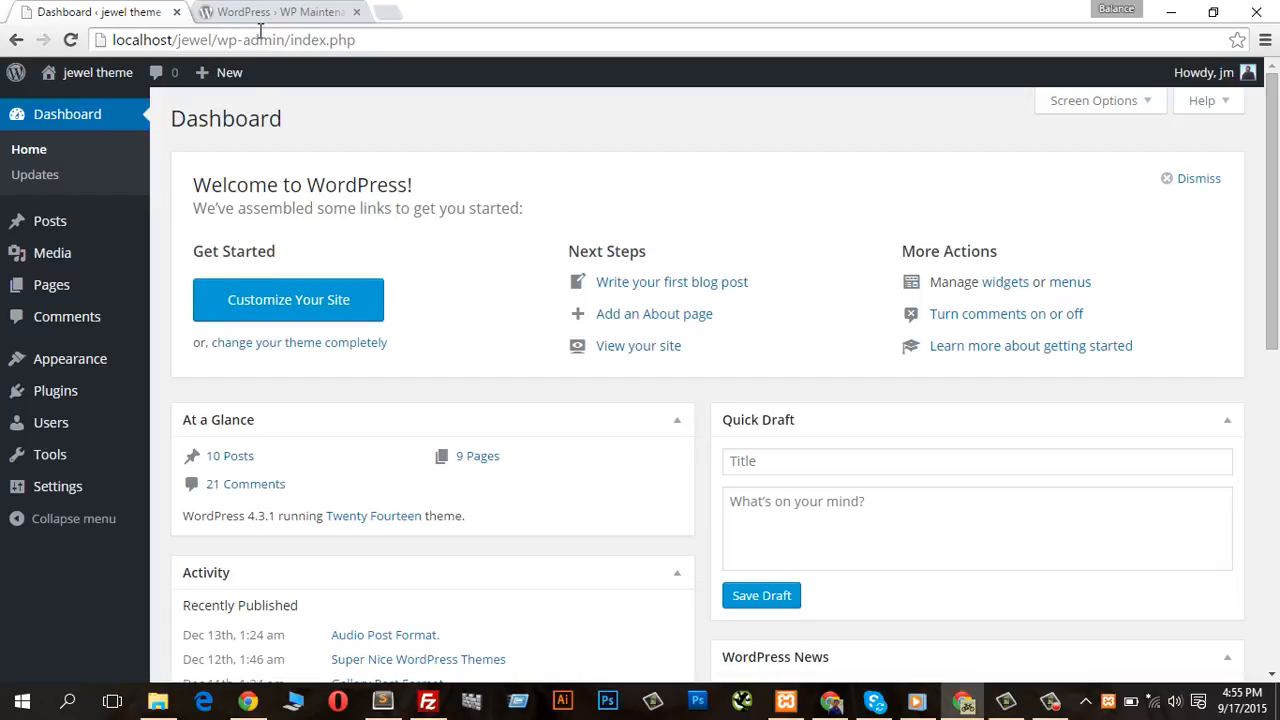
mouse_move(67, 316)
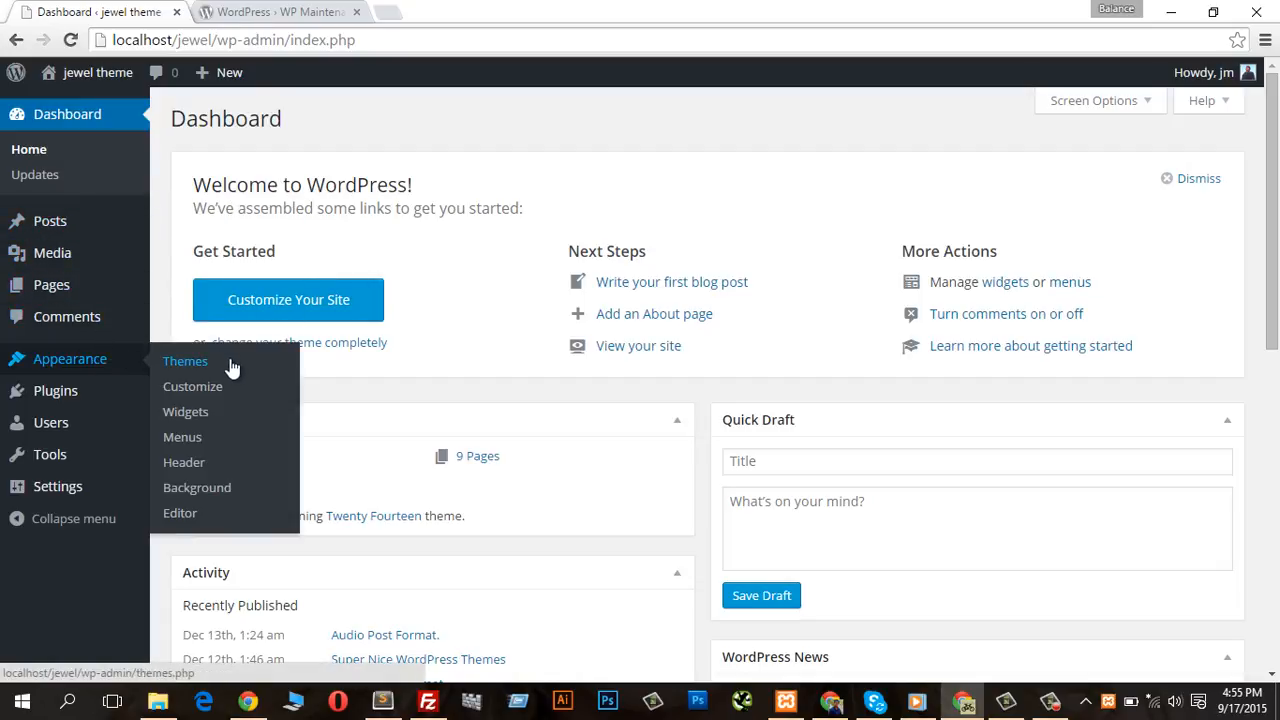
mouse_move(68, 390)
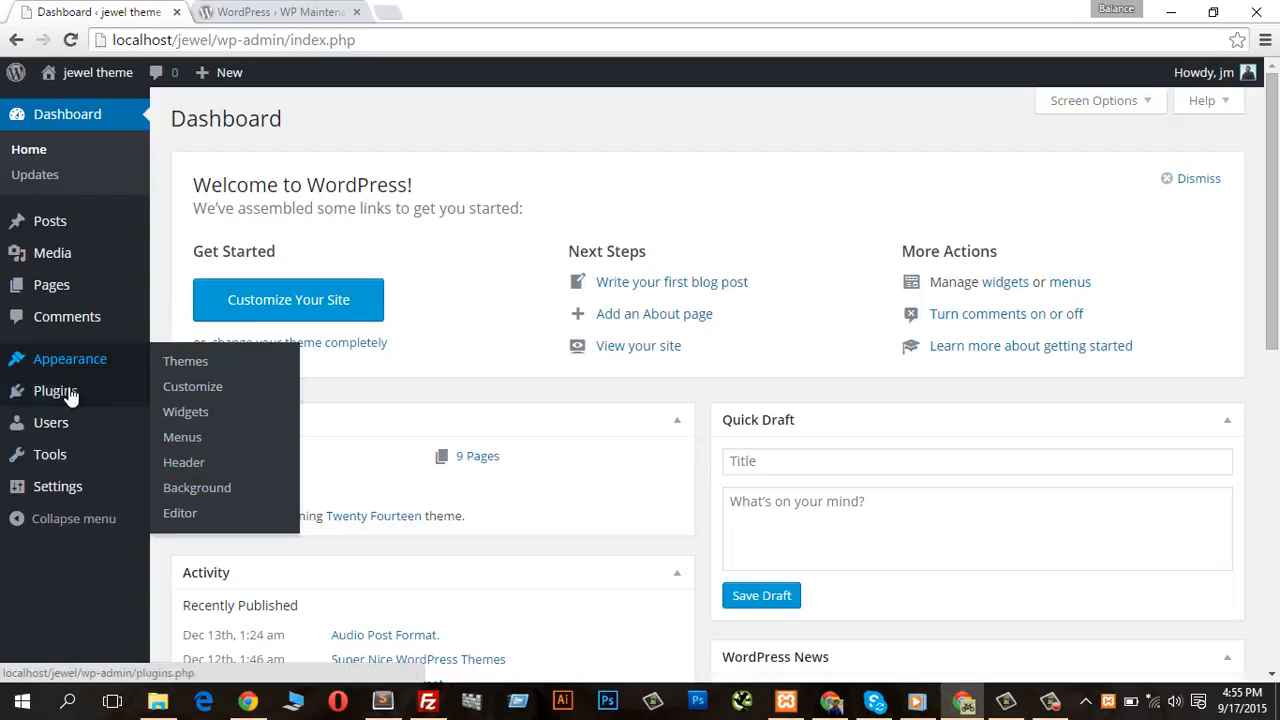
click(55, 390)
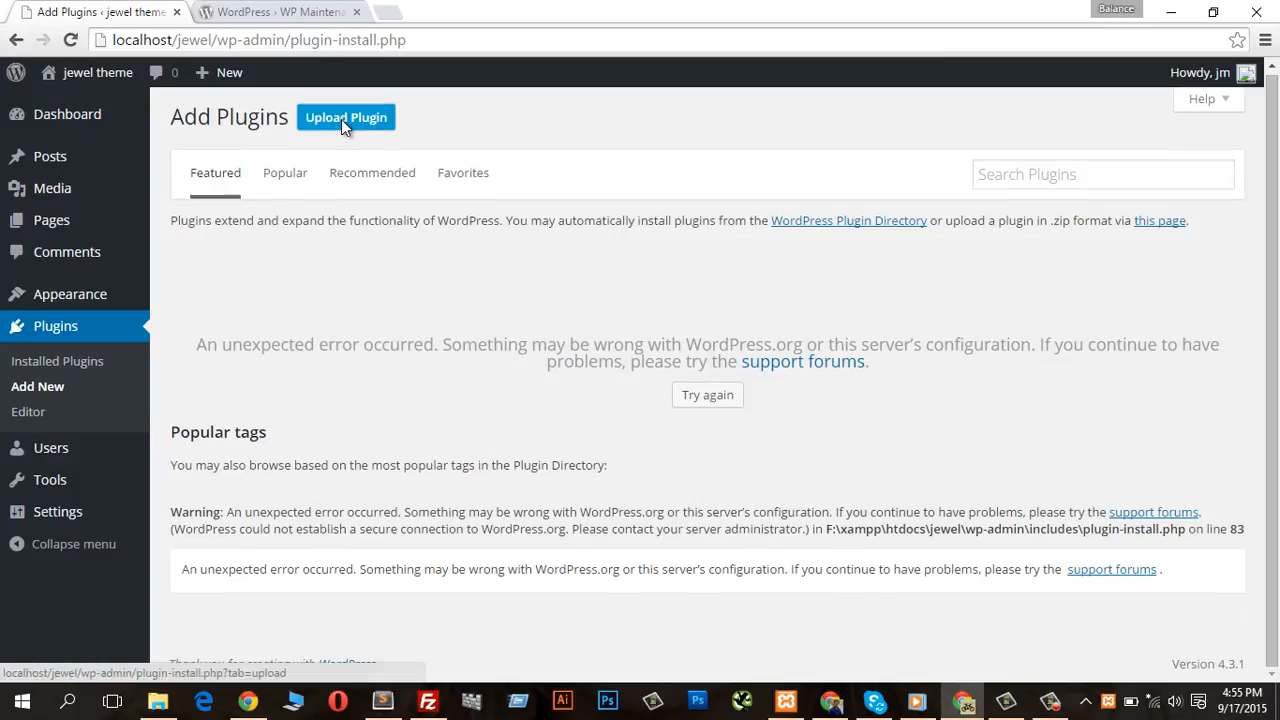
click(346, 117)
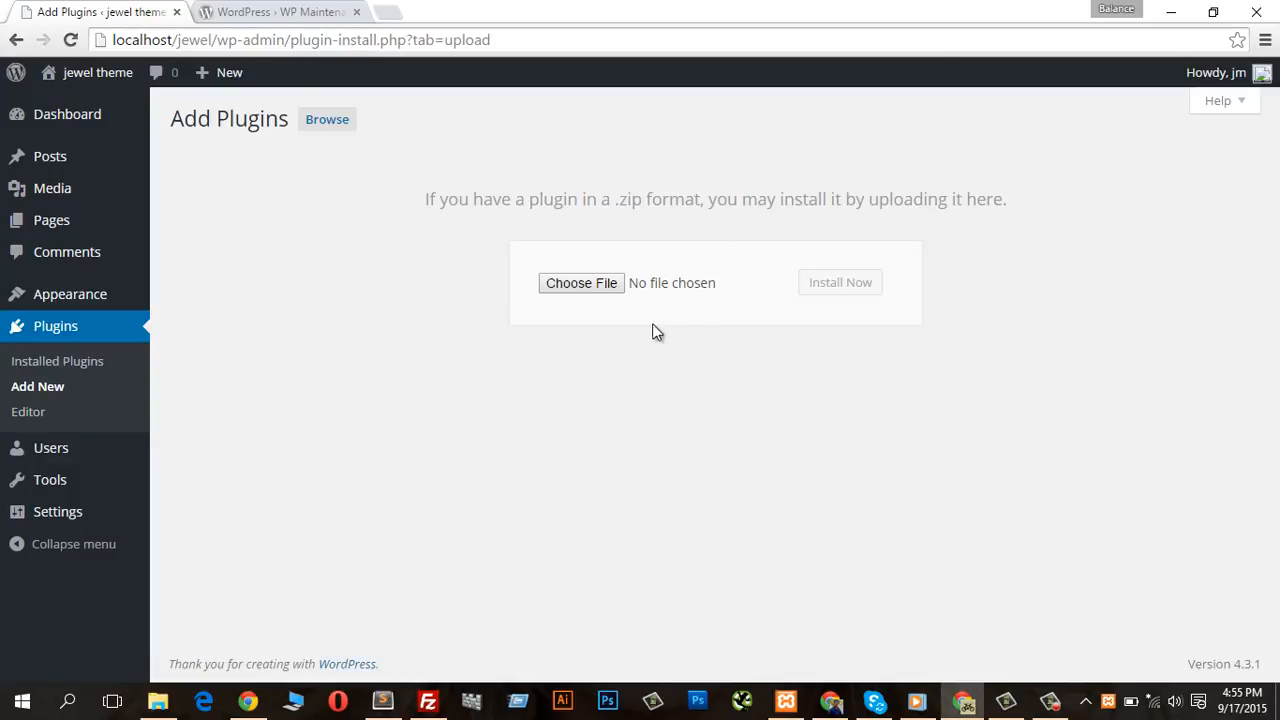
click(280, 11)
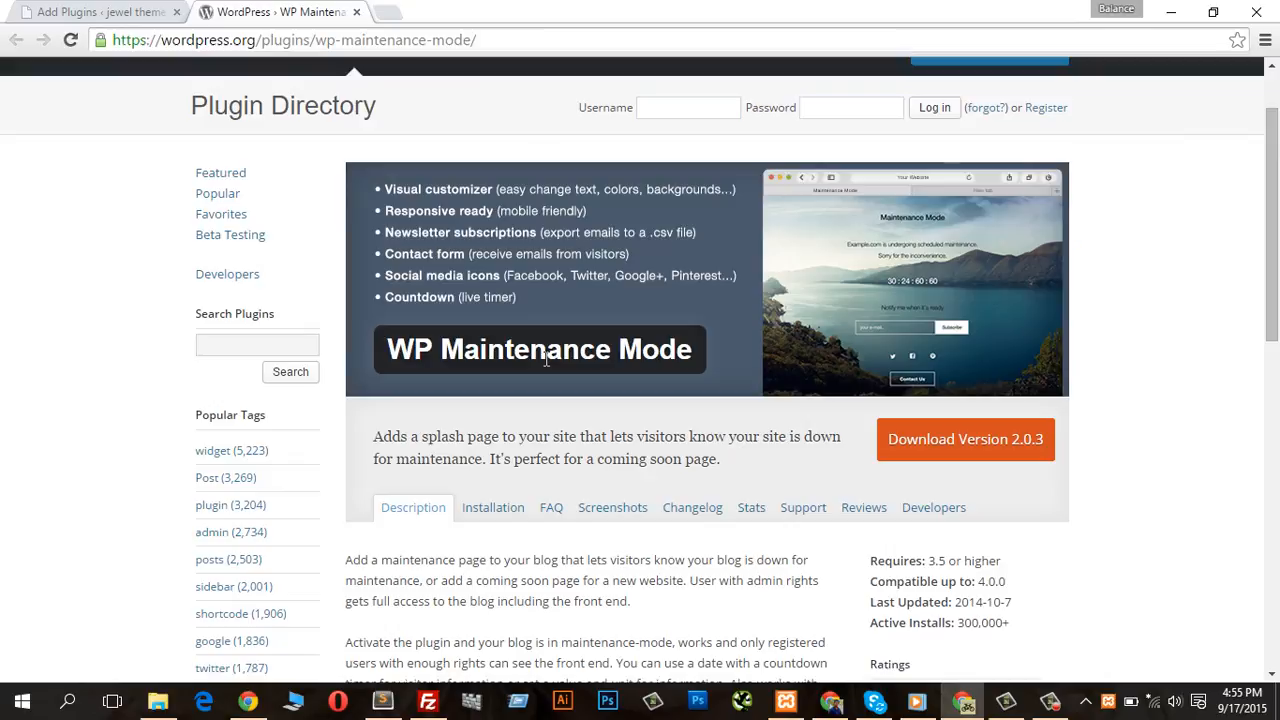
mouse_move(505, 328)
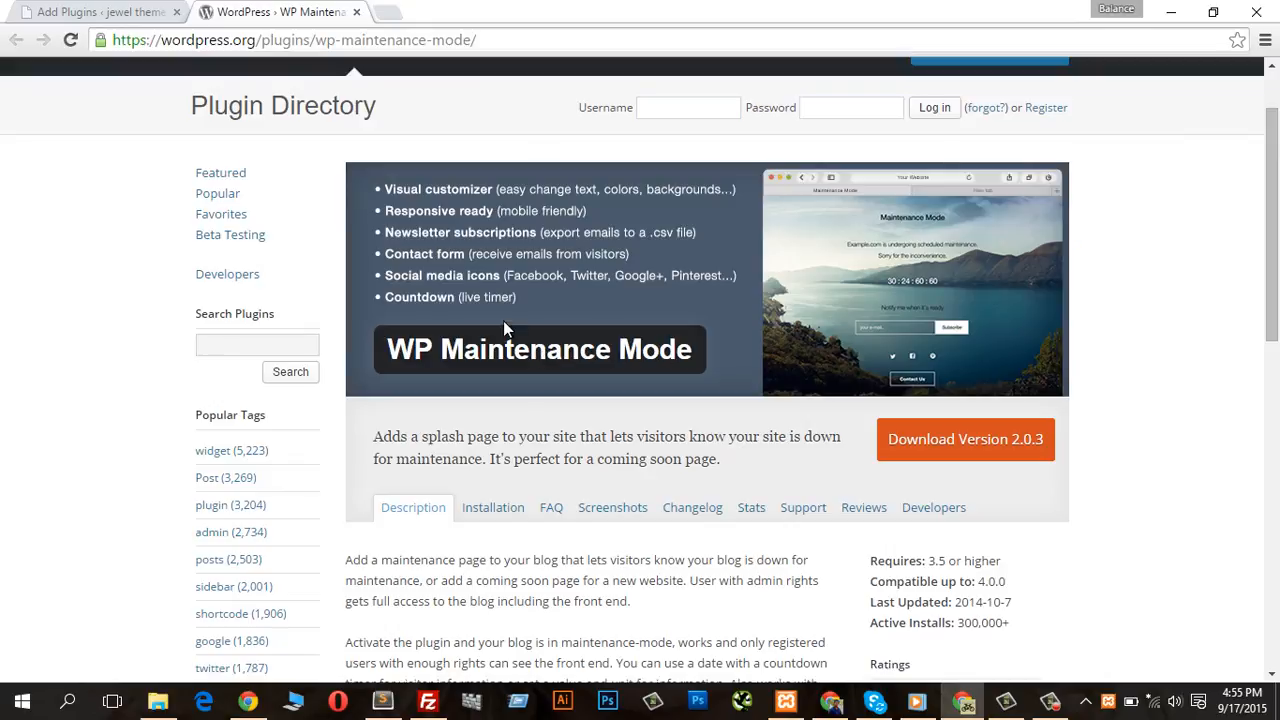
mouse_move(265, 118)
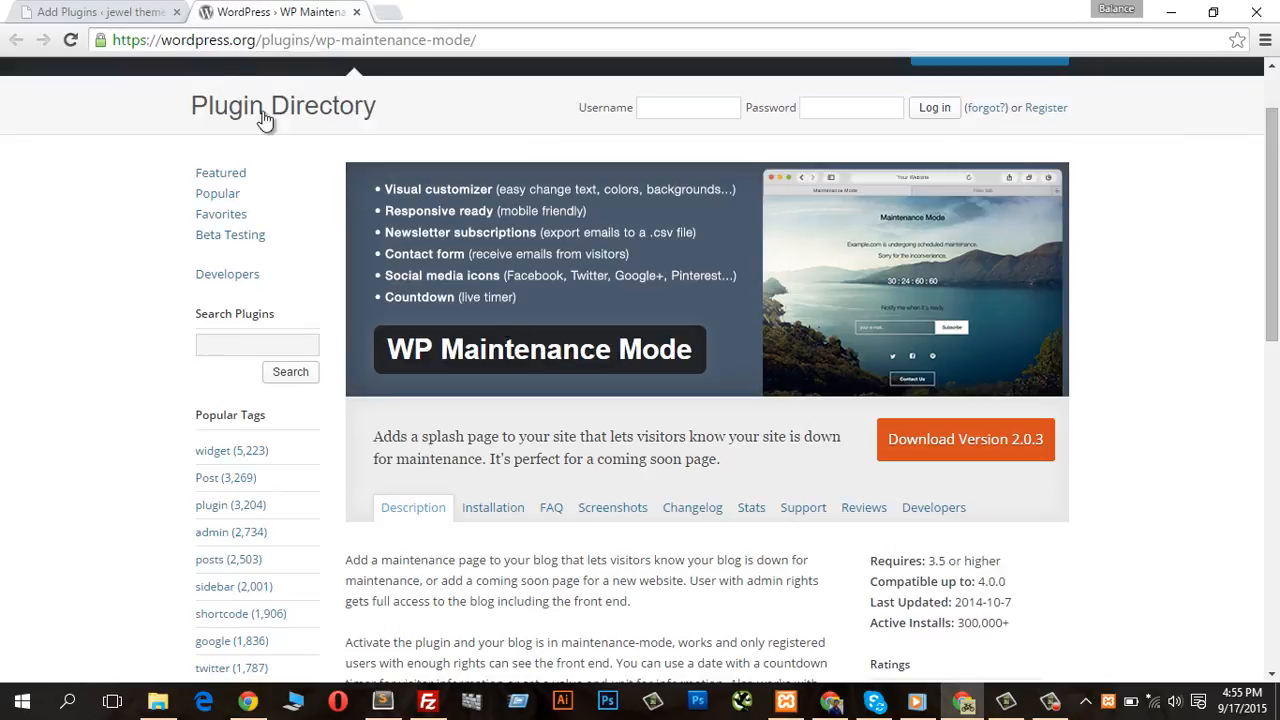
click(95, 11)
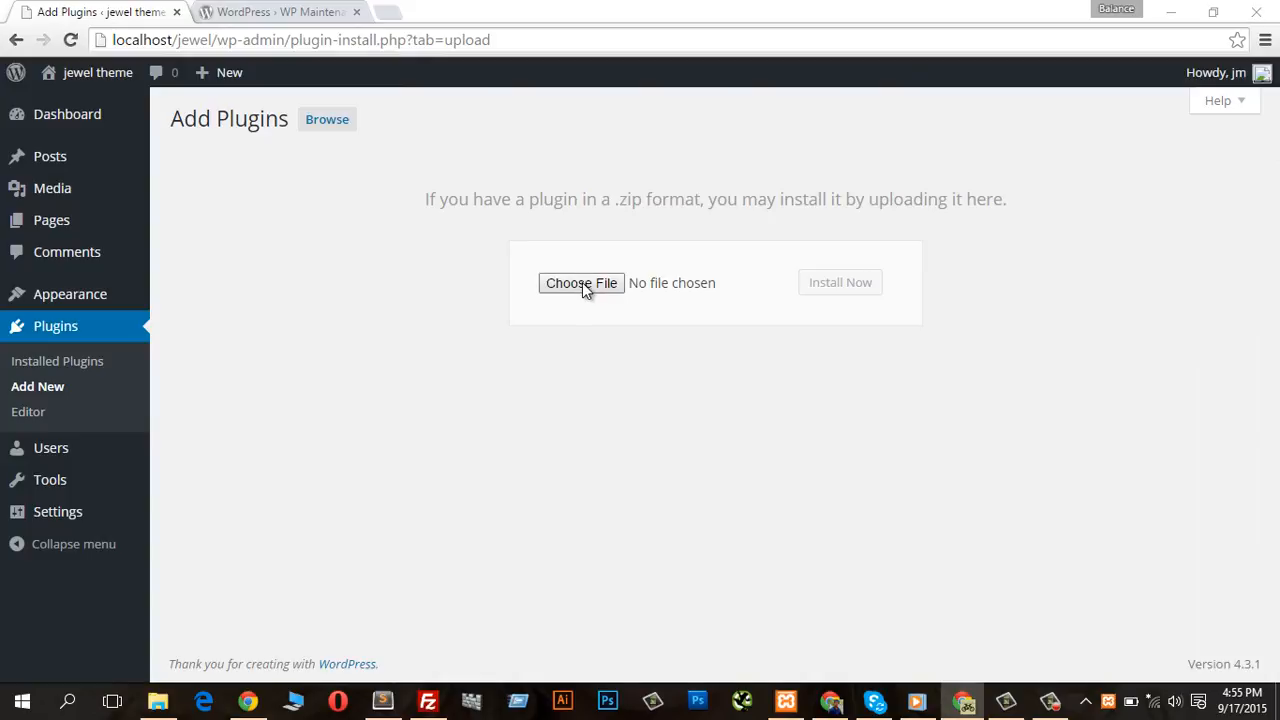
Step: Choose wp-maintenance-mode.2.0.3.zip from Downloads > Compressed for upload
click(581, 283)
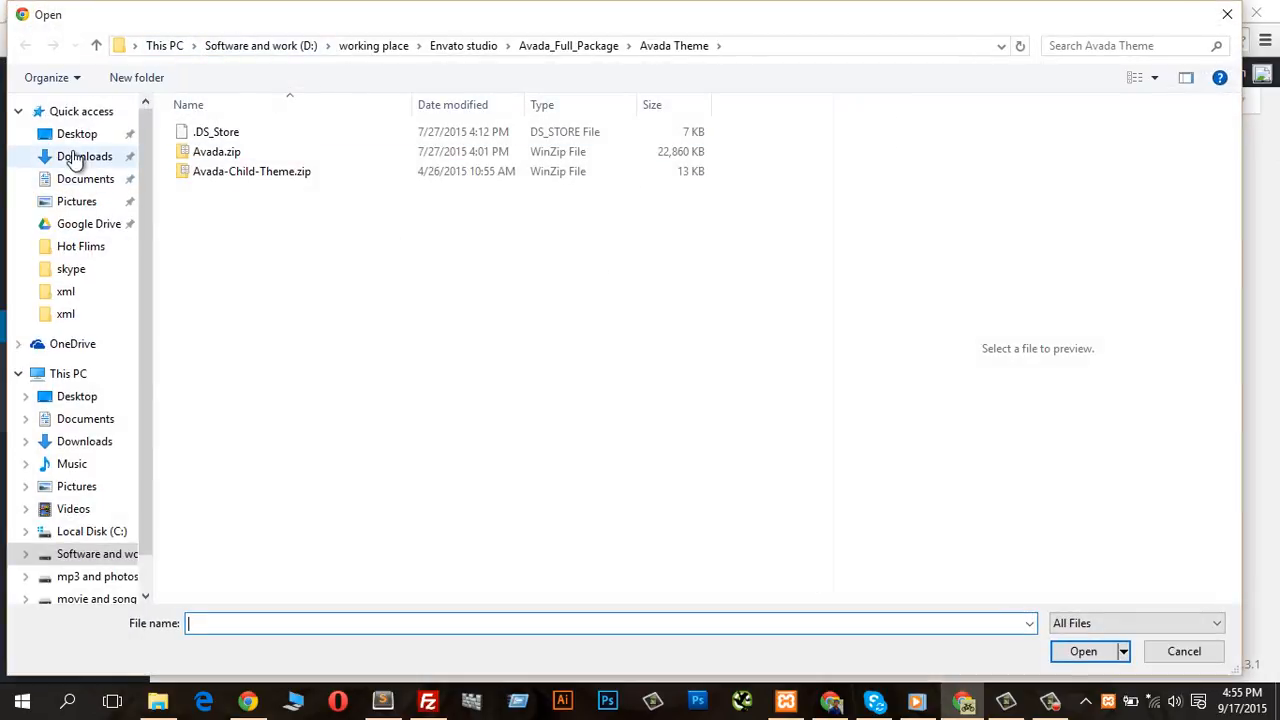
click(85, 156)
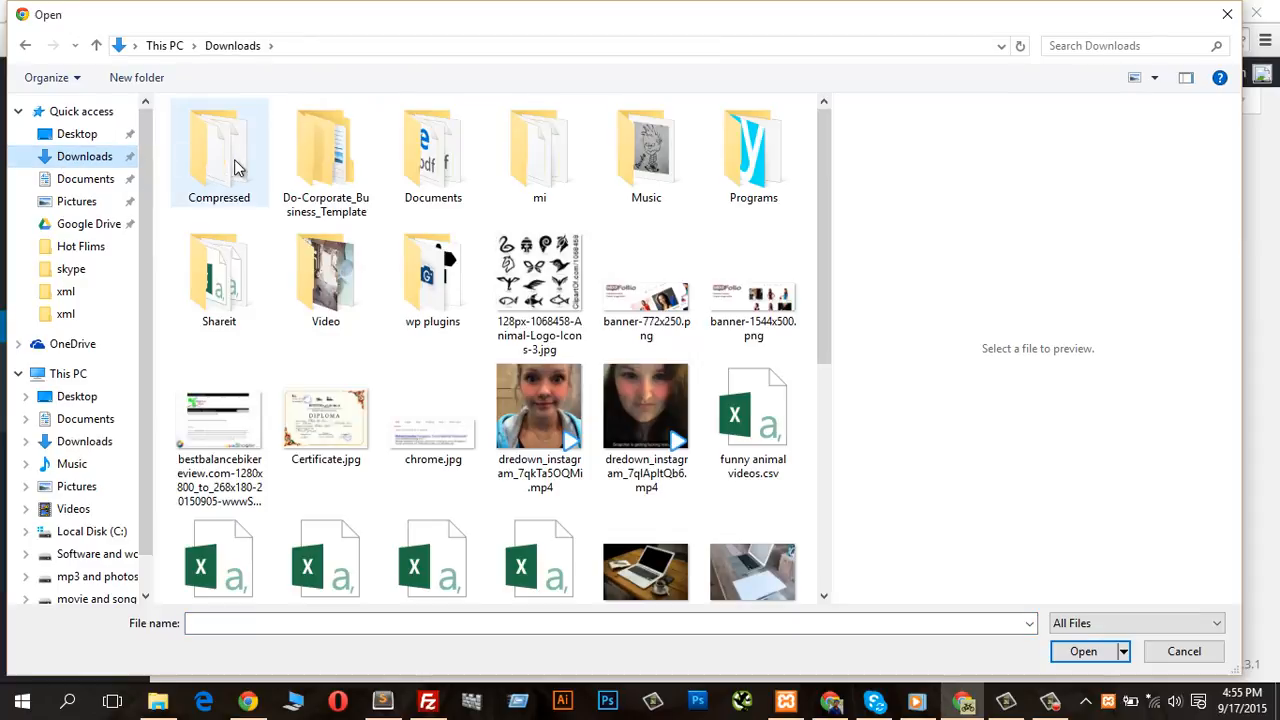
double_click(219, 147)
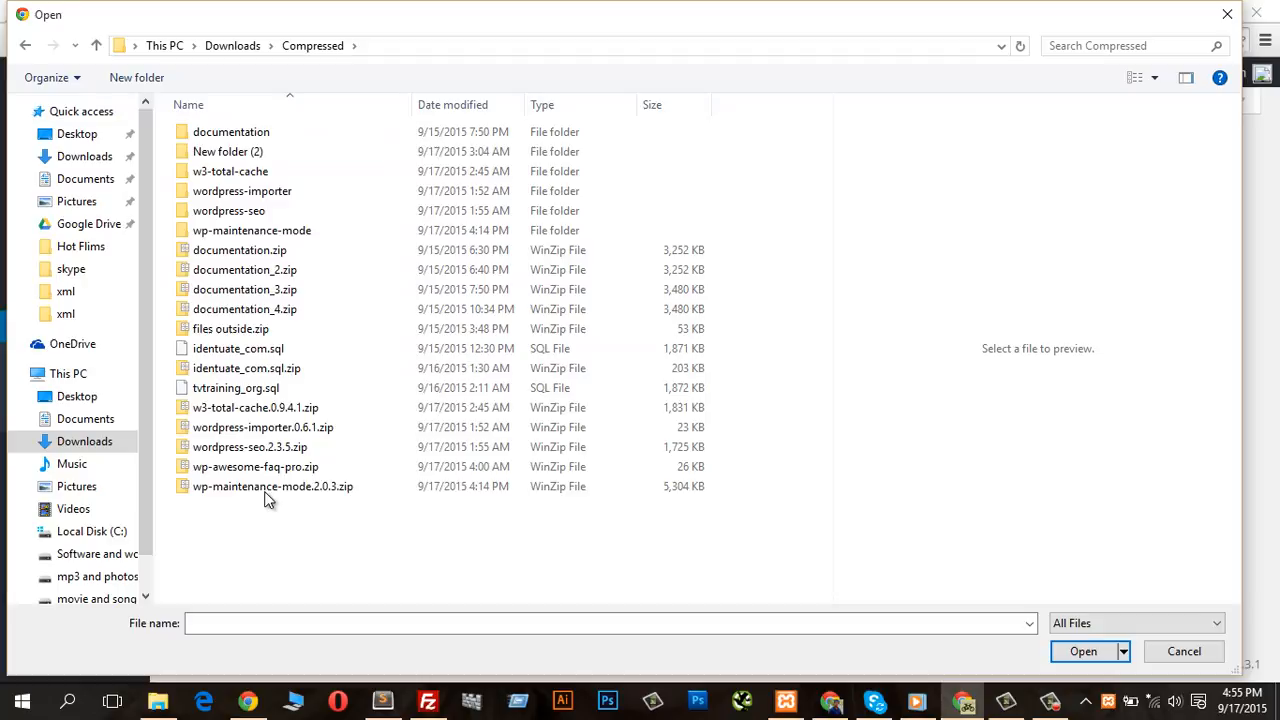
click(272, 486)
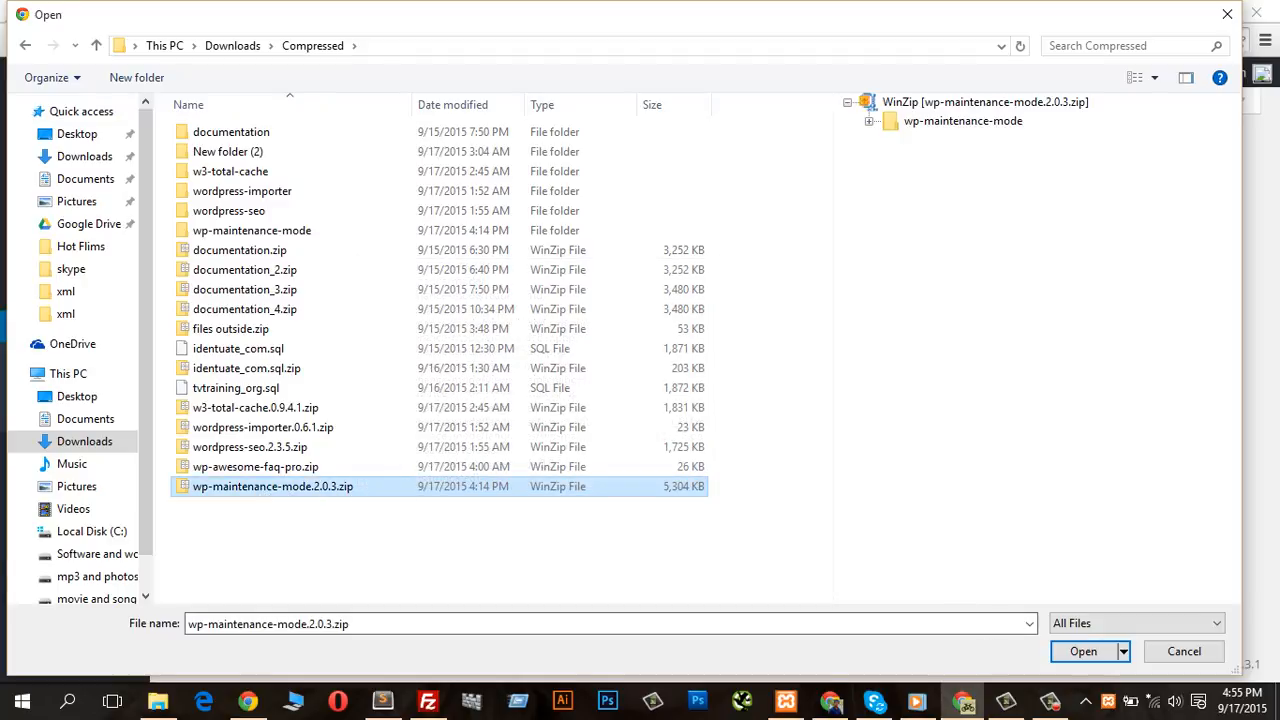
click(1083, 651)
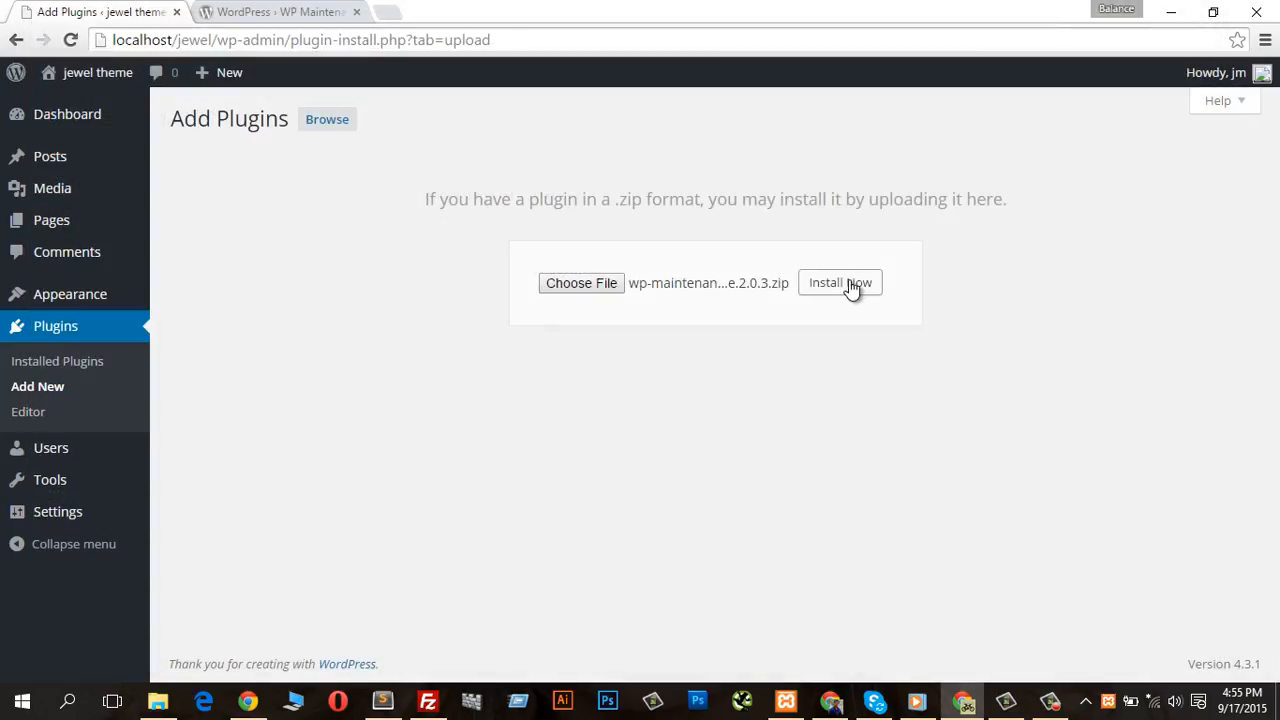
Step: Install and activate the uploaded WP Maintenance Mode 2.0.3 plugin
click(840, 282)
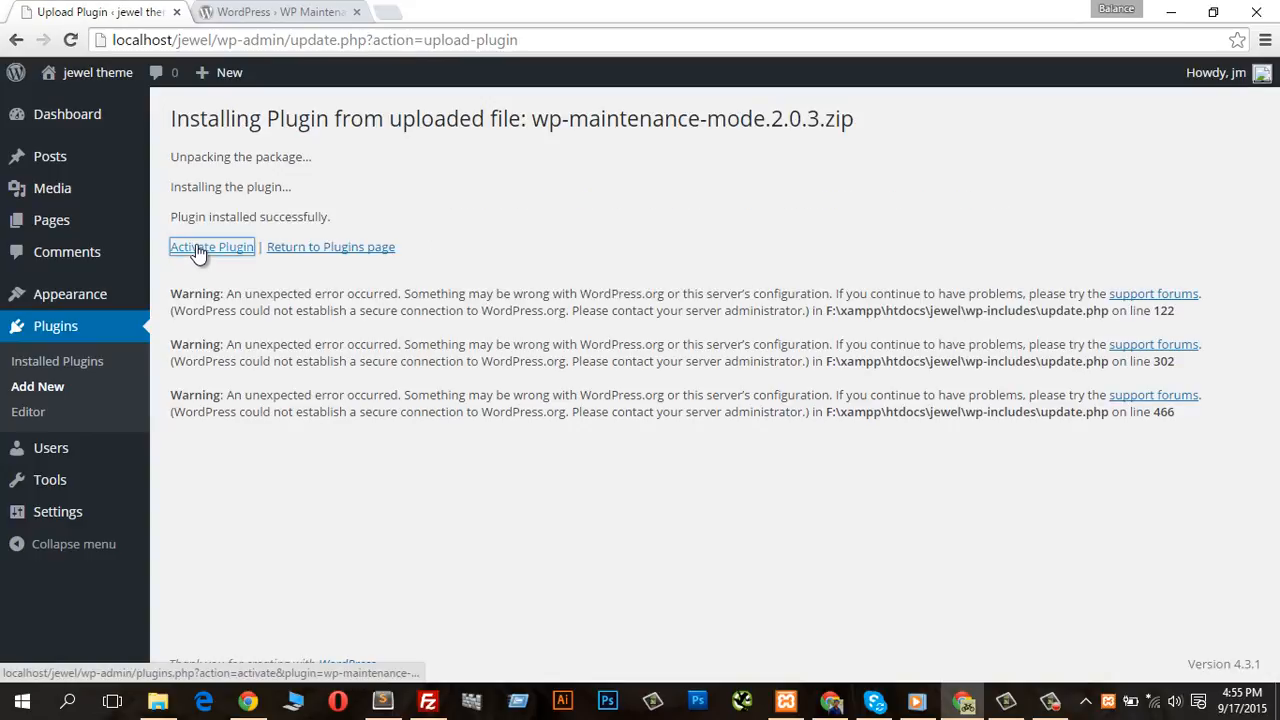
click(211, 247)
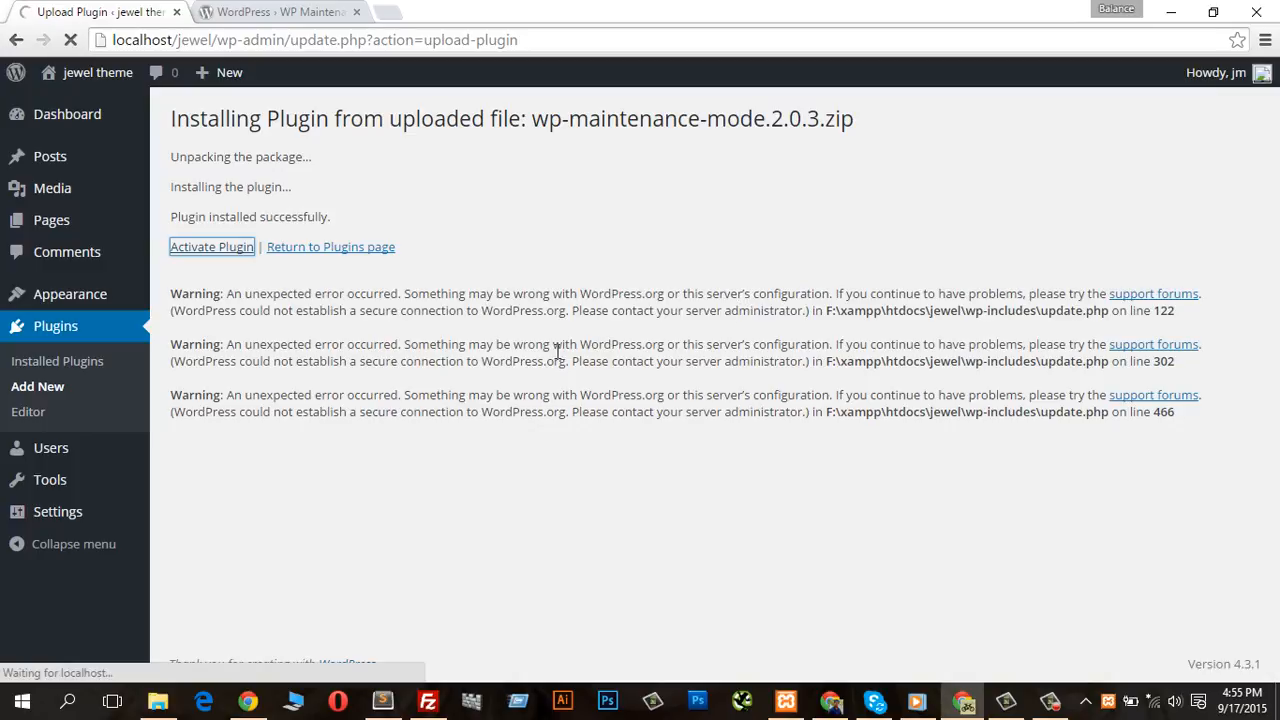
click(211, 246)
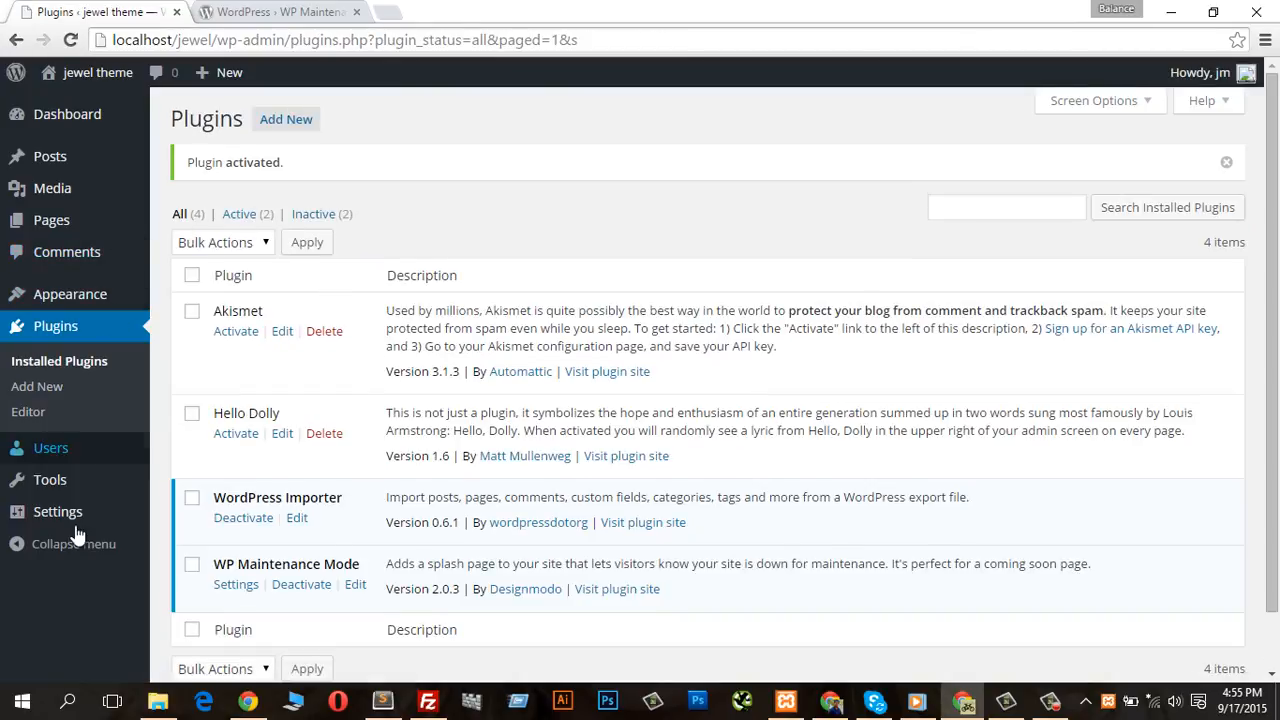
Step: Open the WP Maintenance Mode settings from the plugin list
scroll(down, 3)
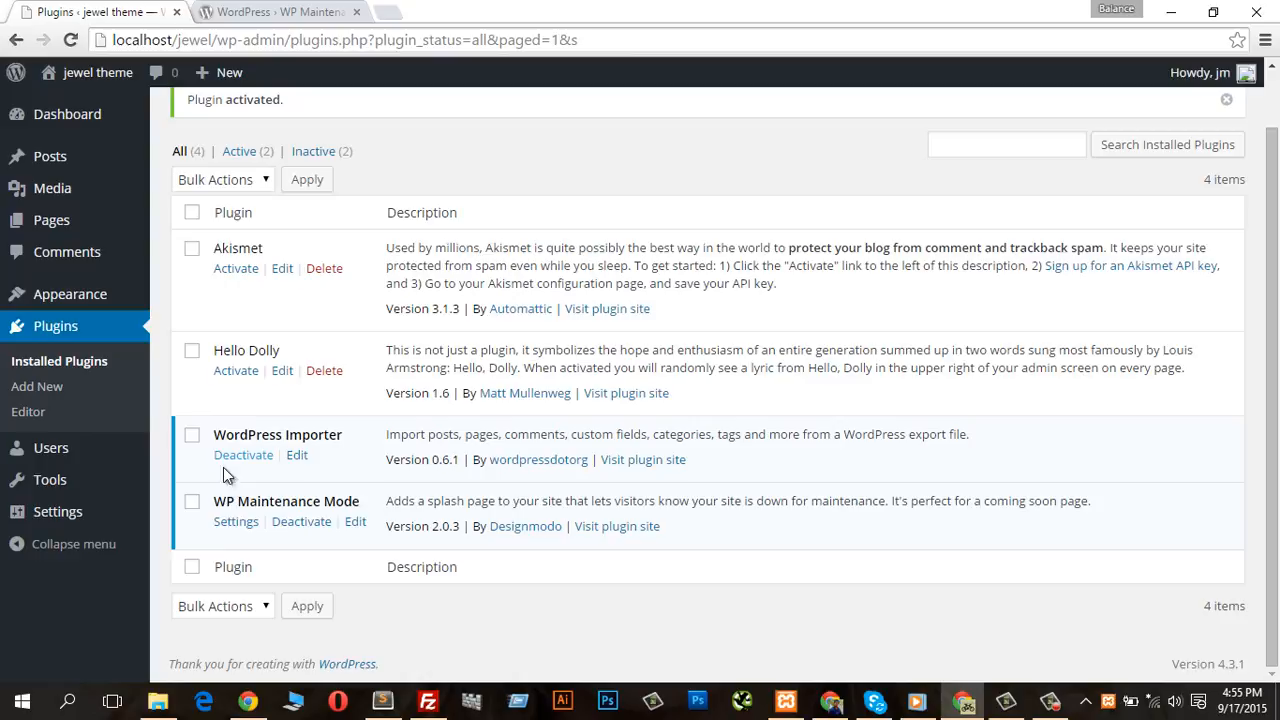
click(236, 521)
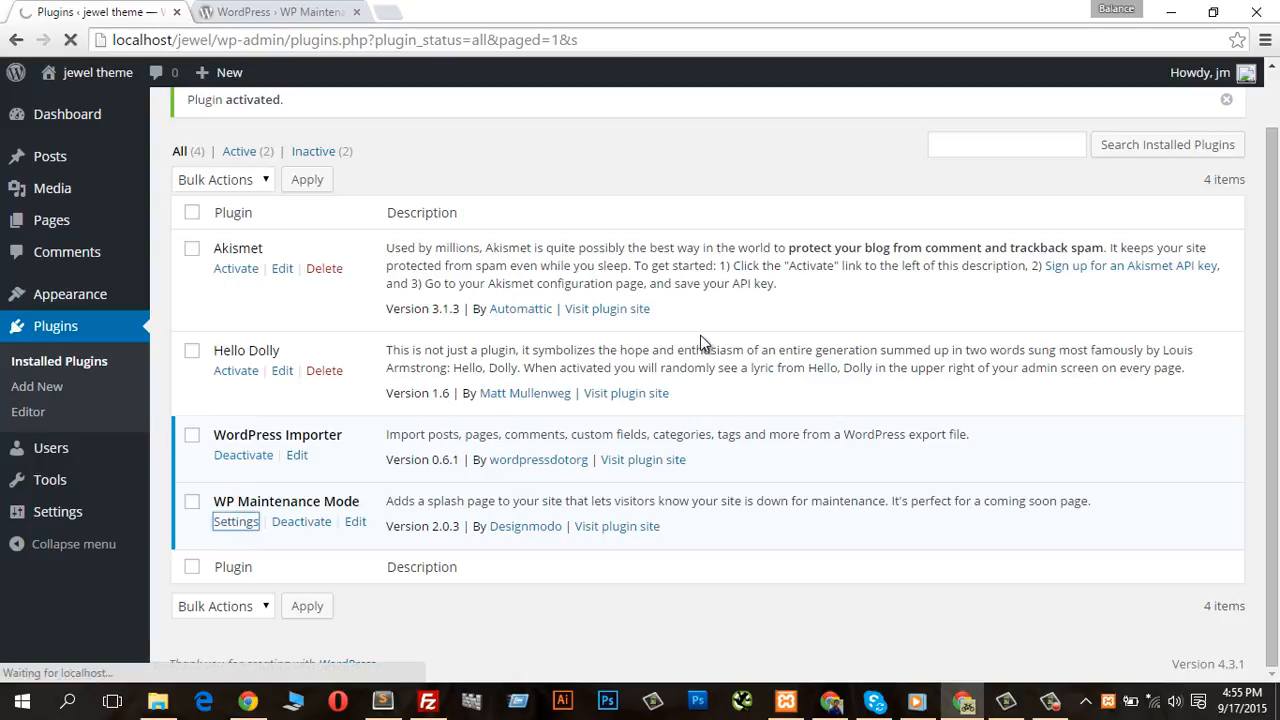
click(236, 521)
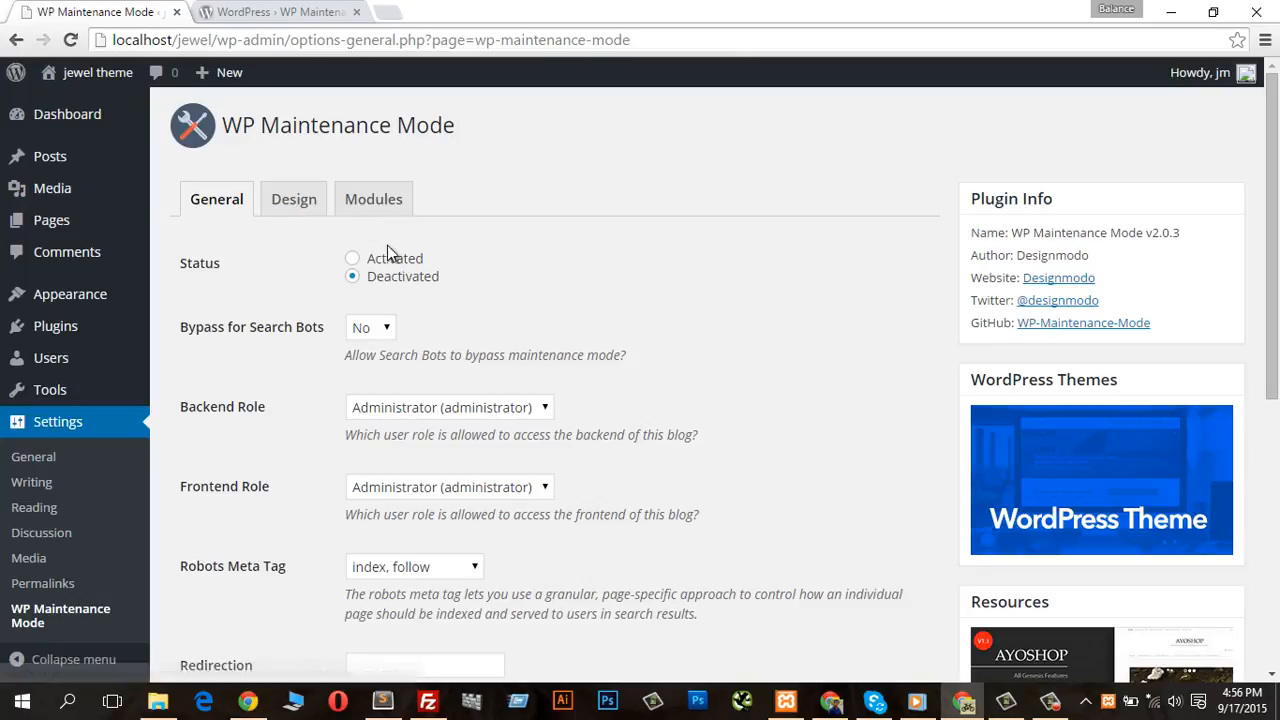
Step: Set status to Activated and robots meta tag to noindex, nofollow, then save
click(352, 258)
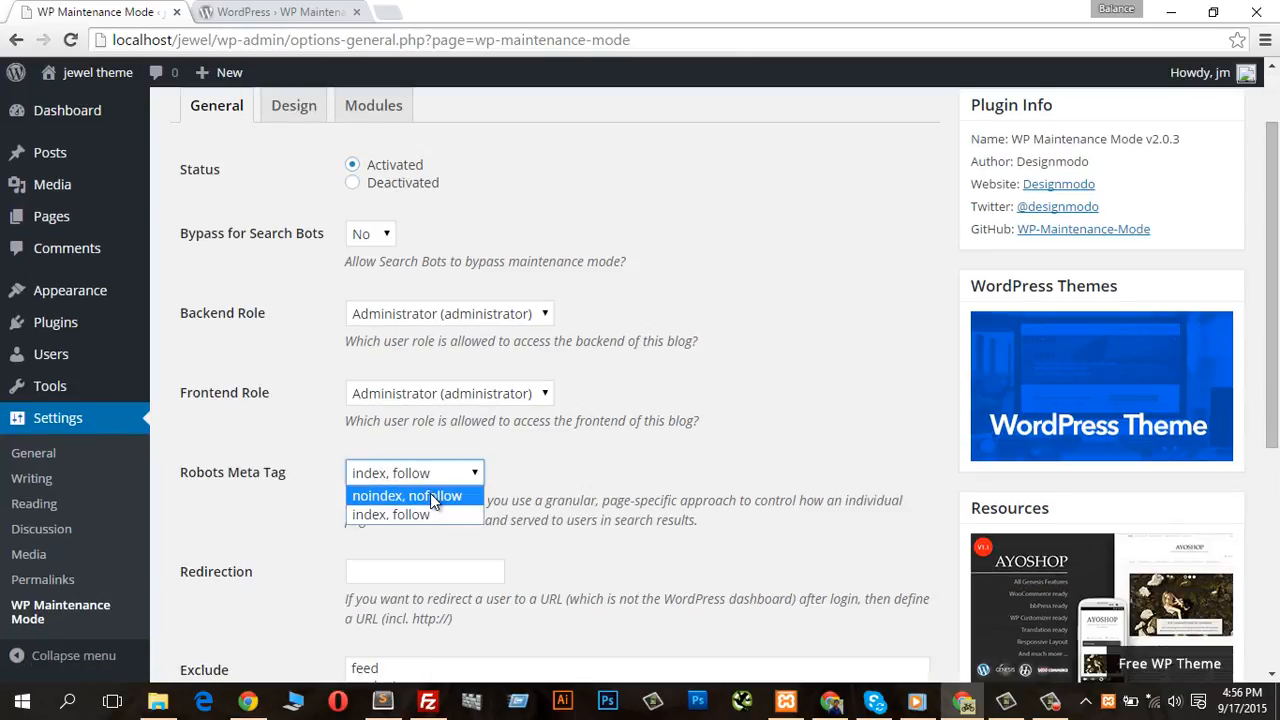
click(407, 495)
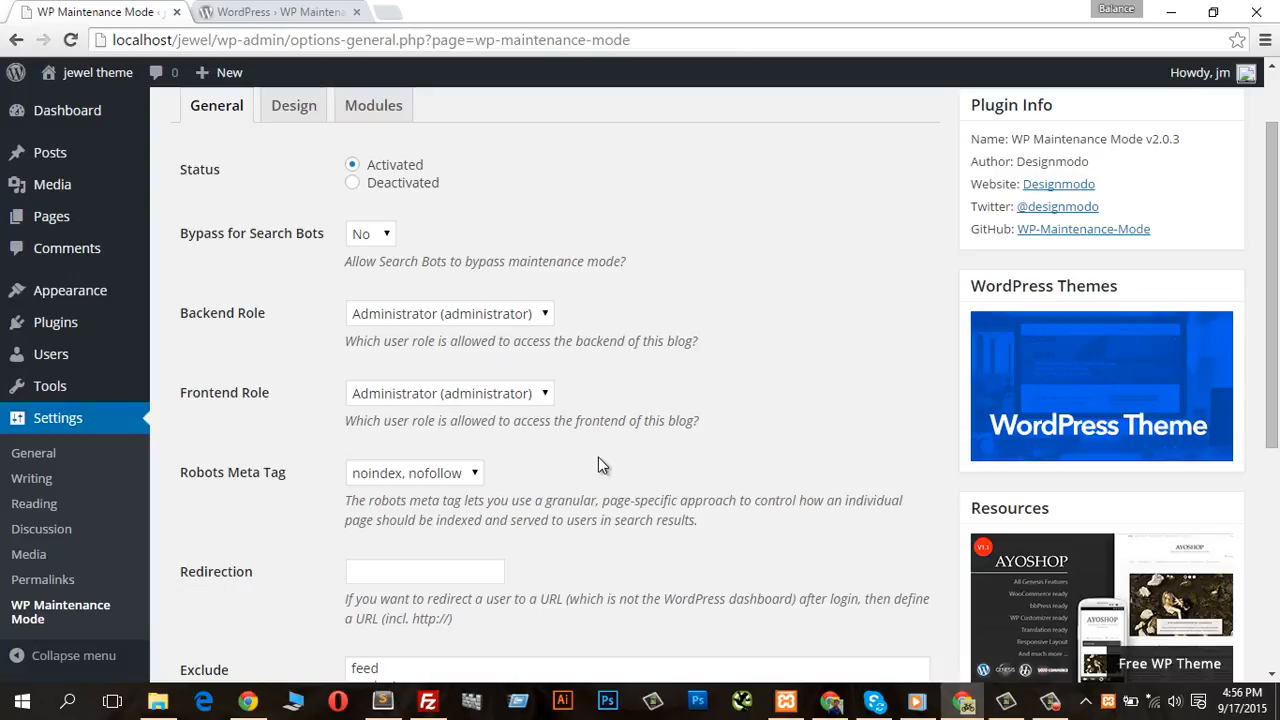
mouse_move(511, 369)
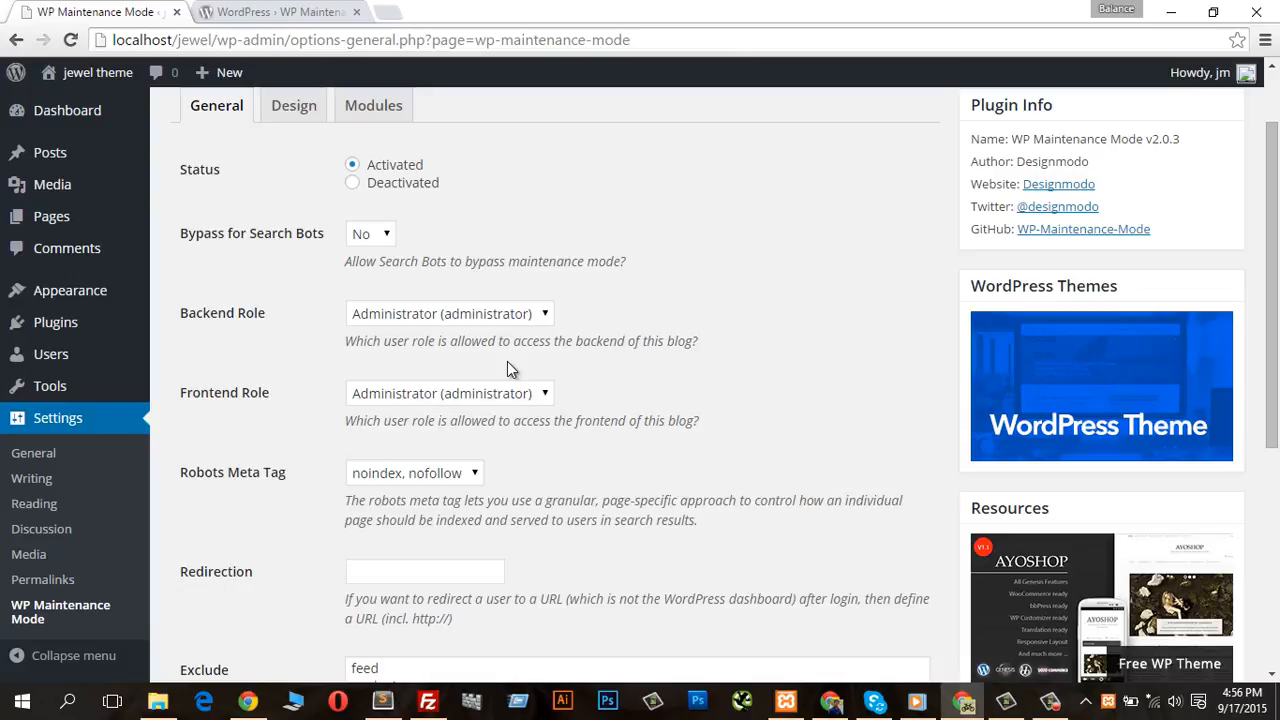
scroll(down, 3)
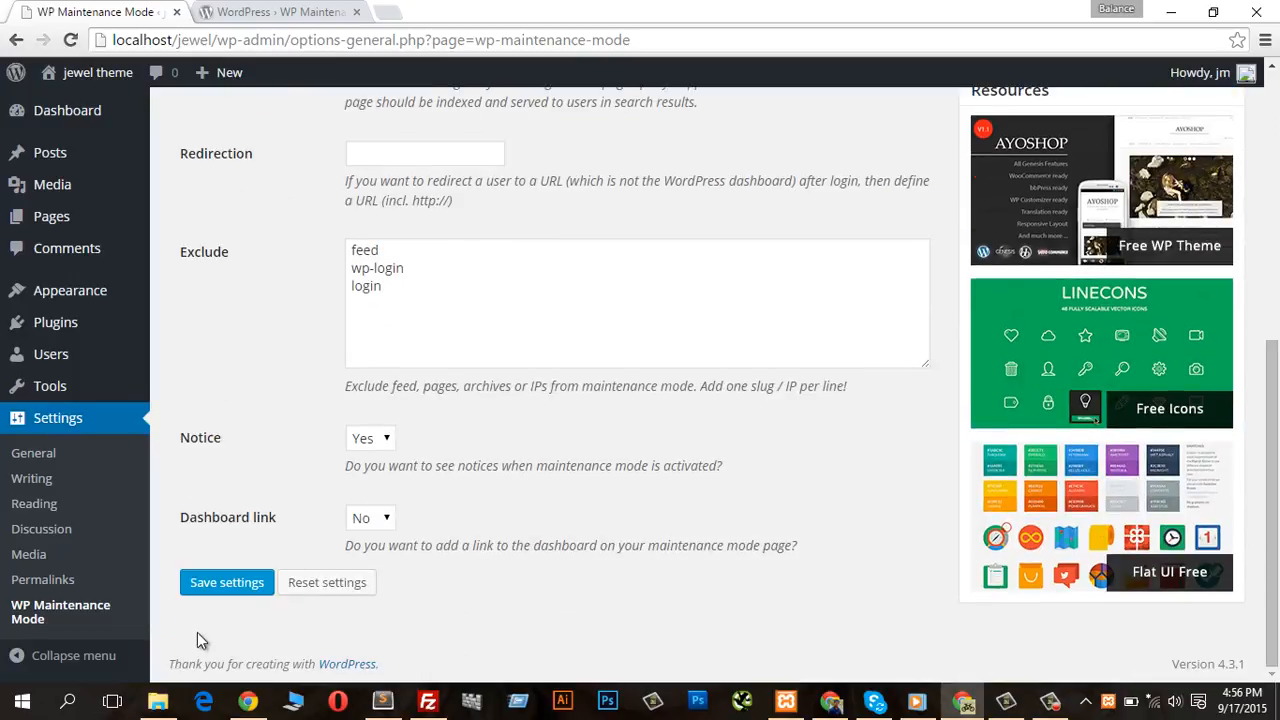
click(226, 582)
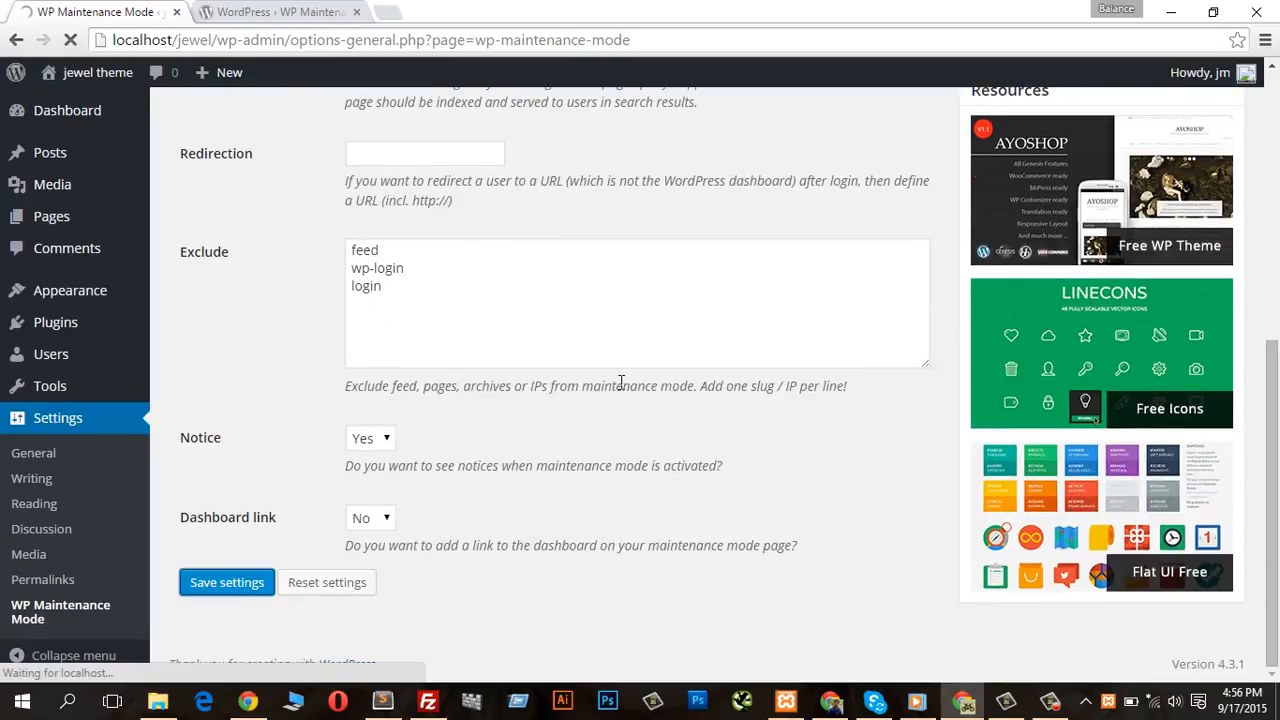
click(227, 582)
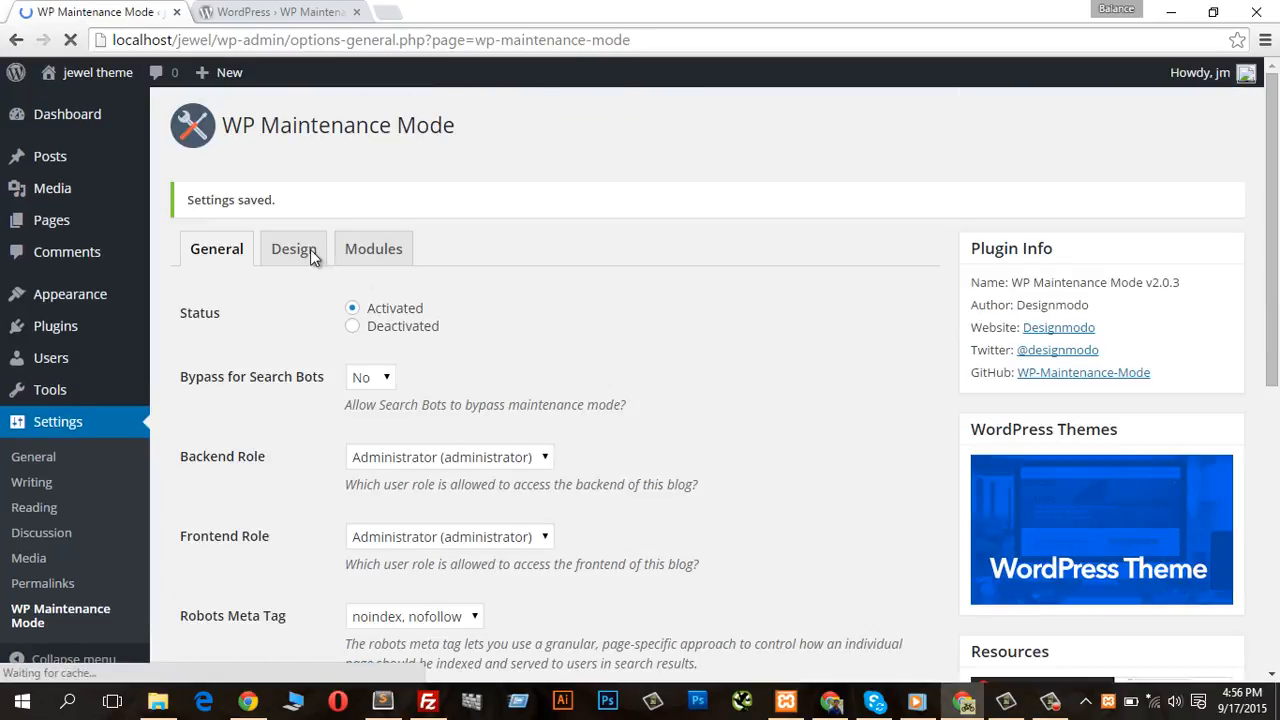
Step: On the Design tab, pick custom heading and message text colours
click(293, 248)
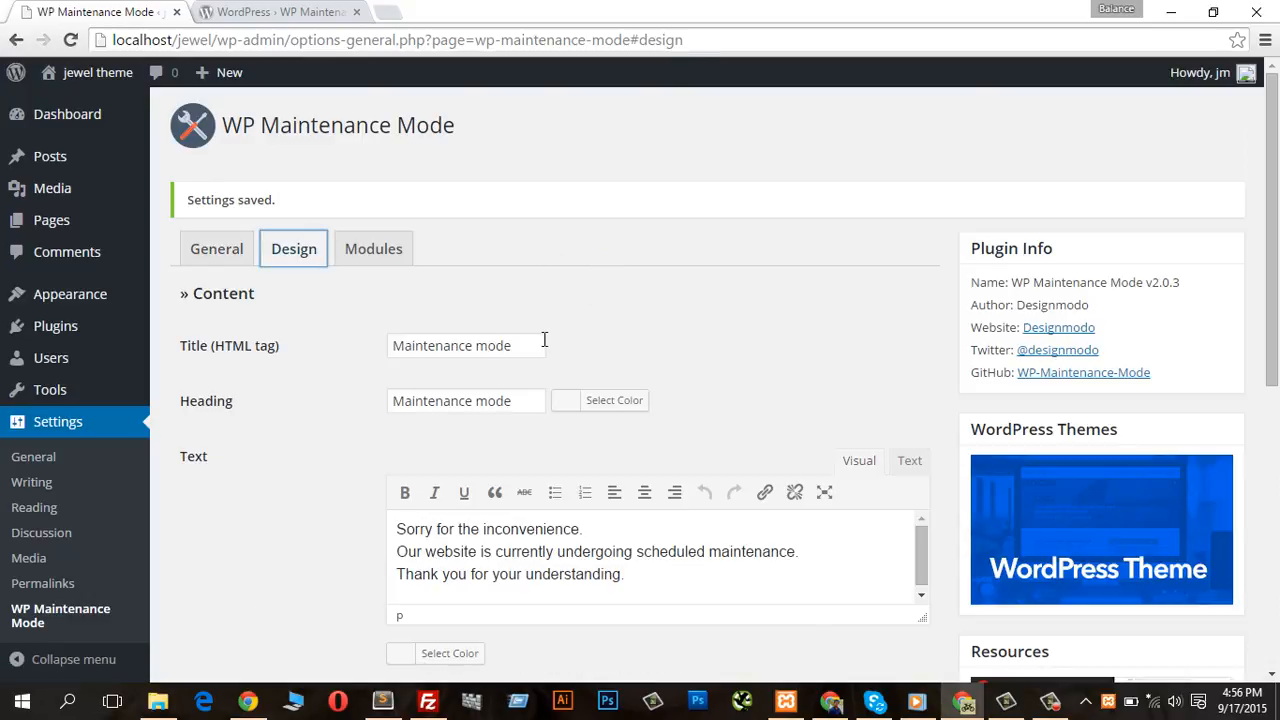
scroll(down, 3)
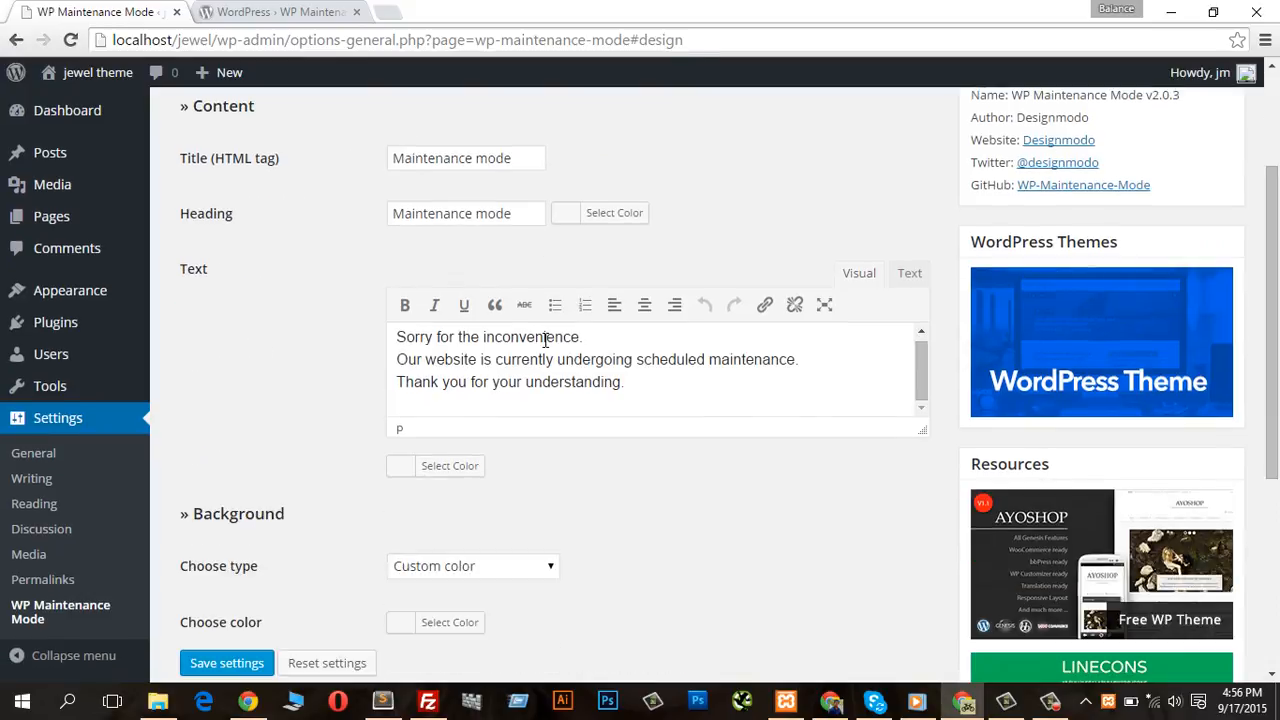
click(449, 465)
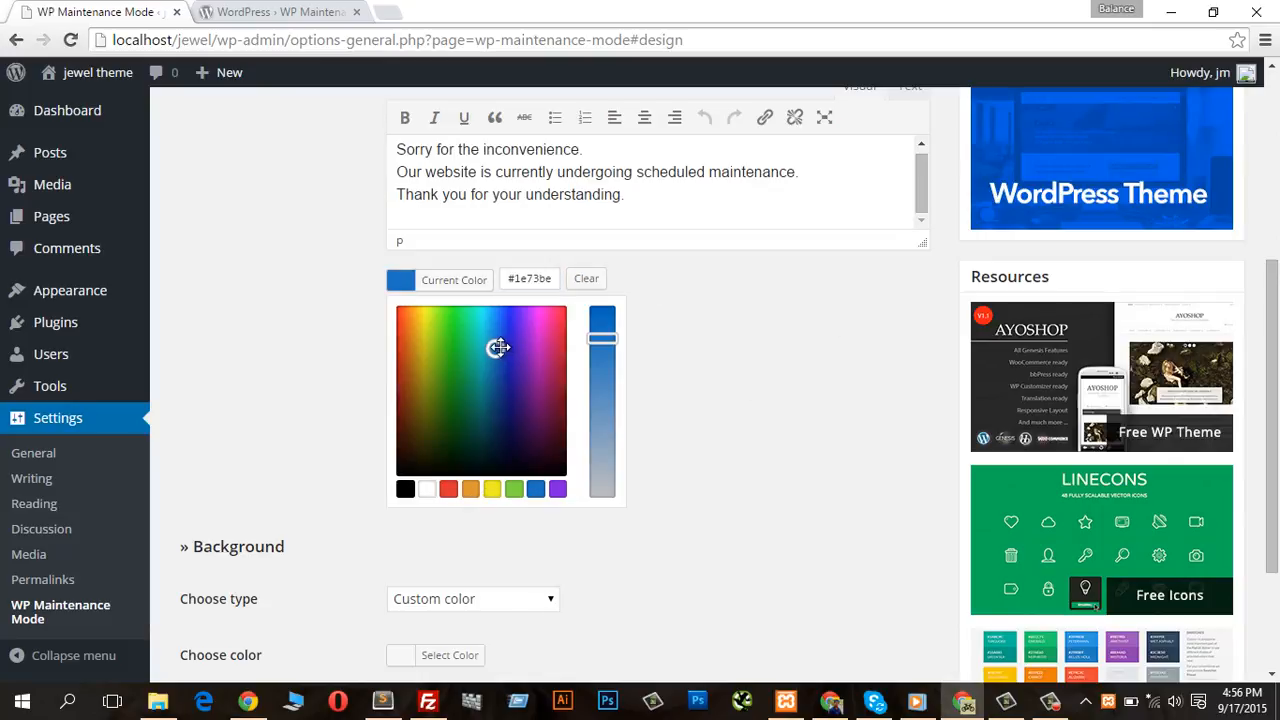
click(485, 338)
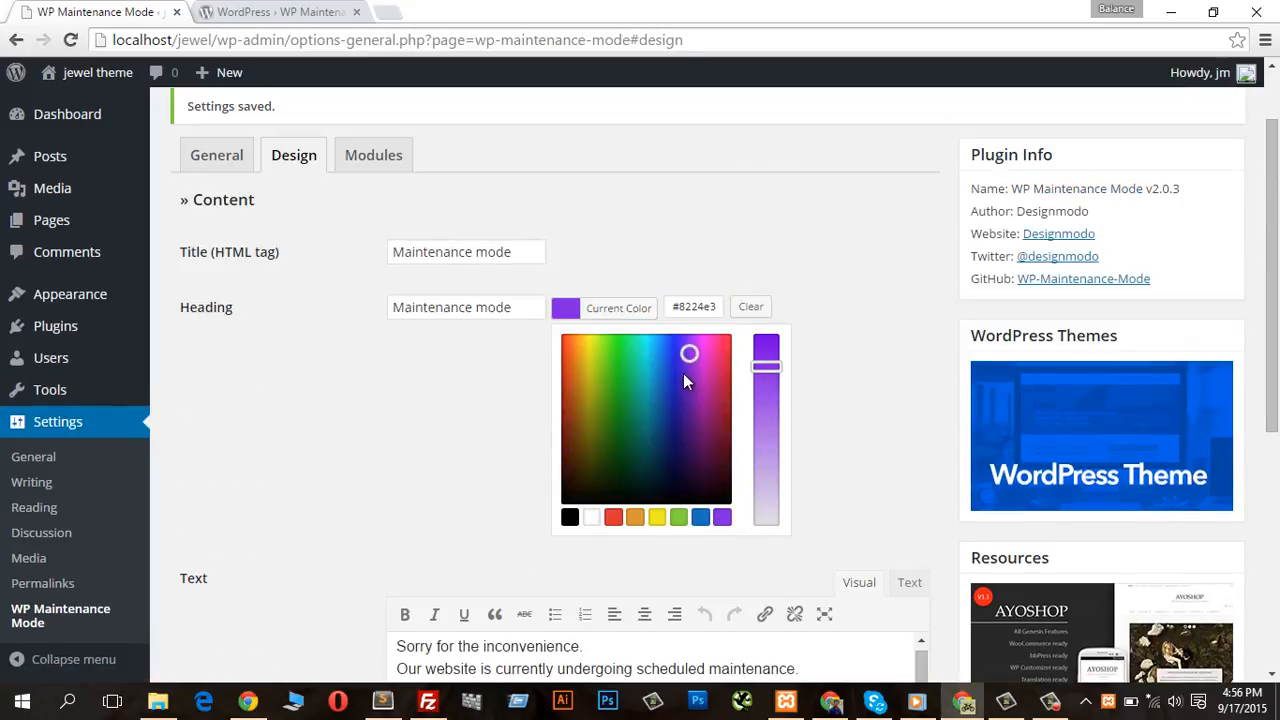
scroll(down, 3)
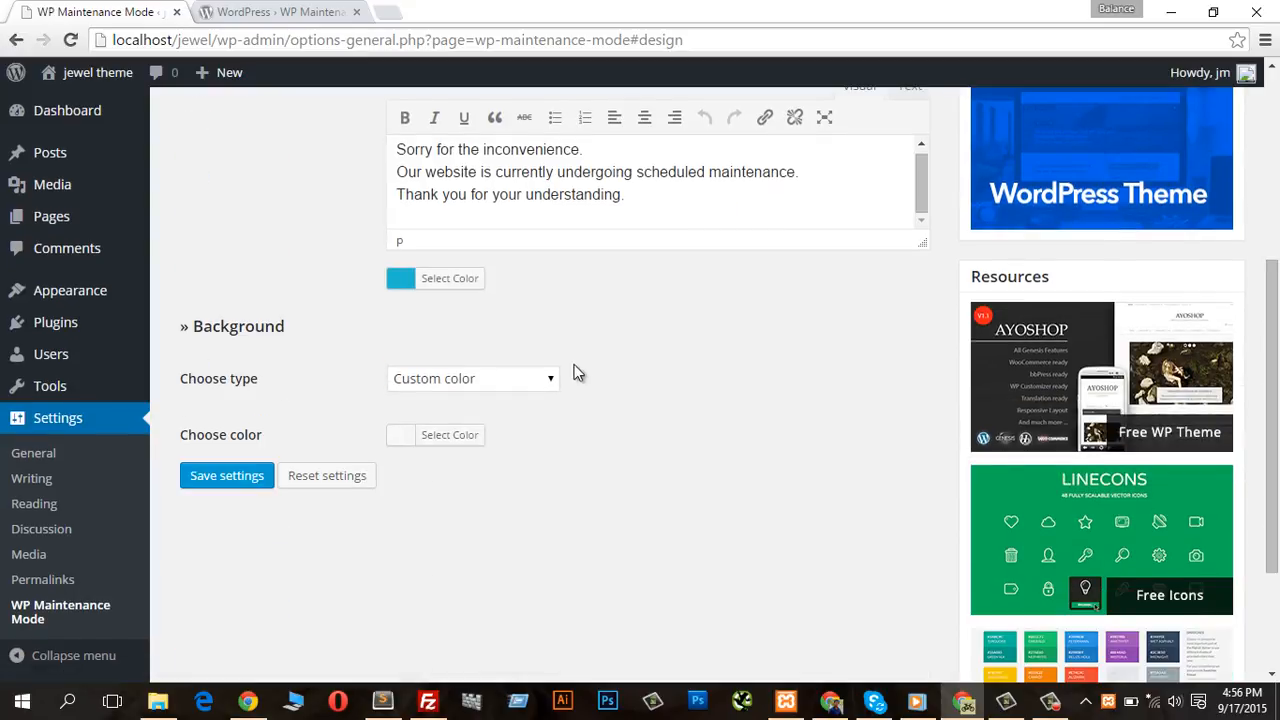
mouse_move(327, 475)
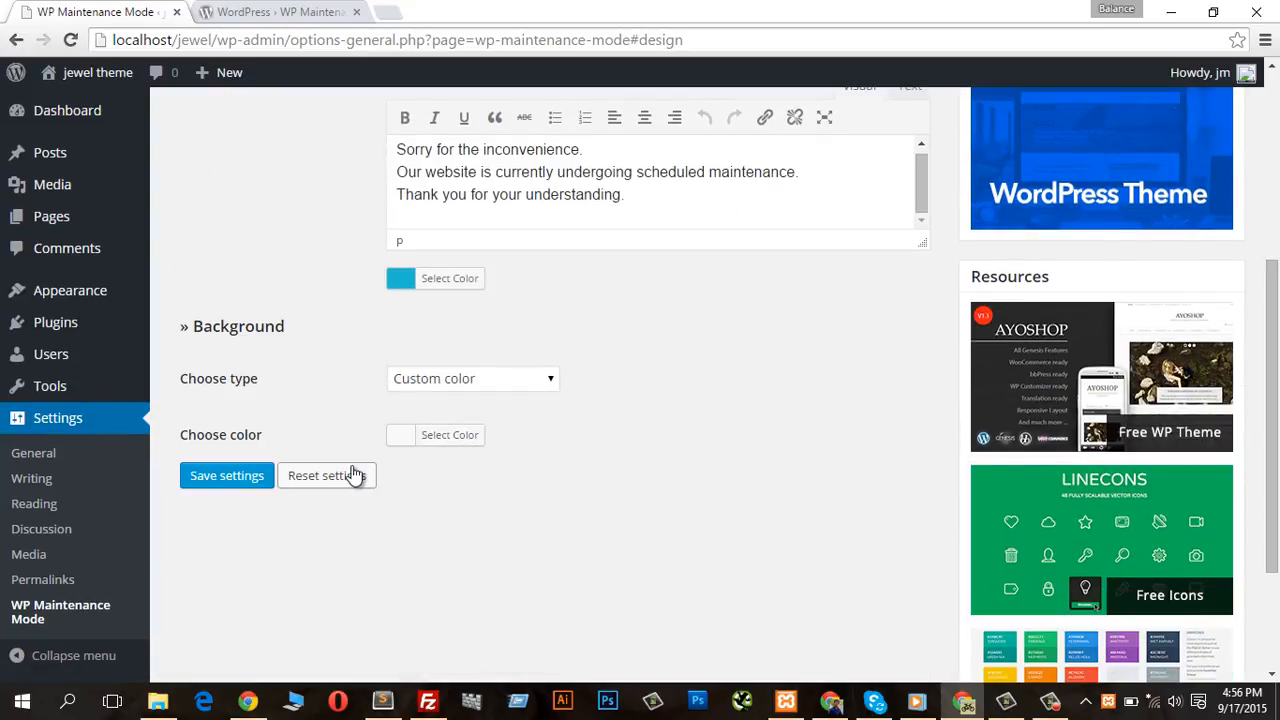
Step: Set the background type to Predefined and save the design settings
click(472, 378)
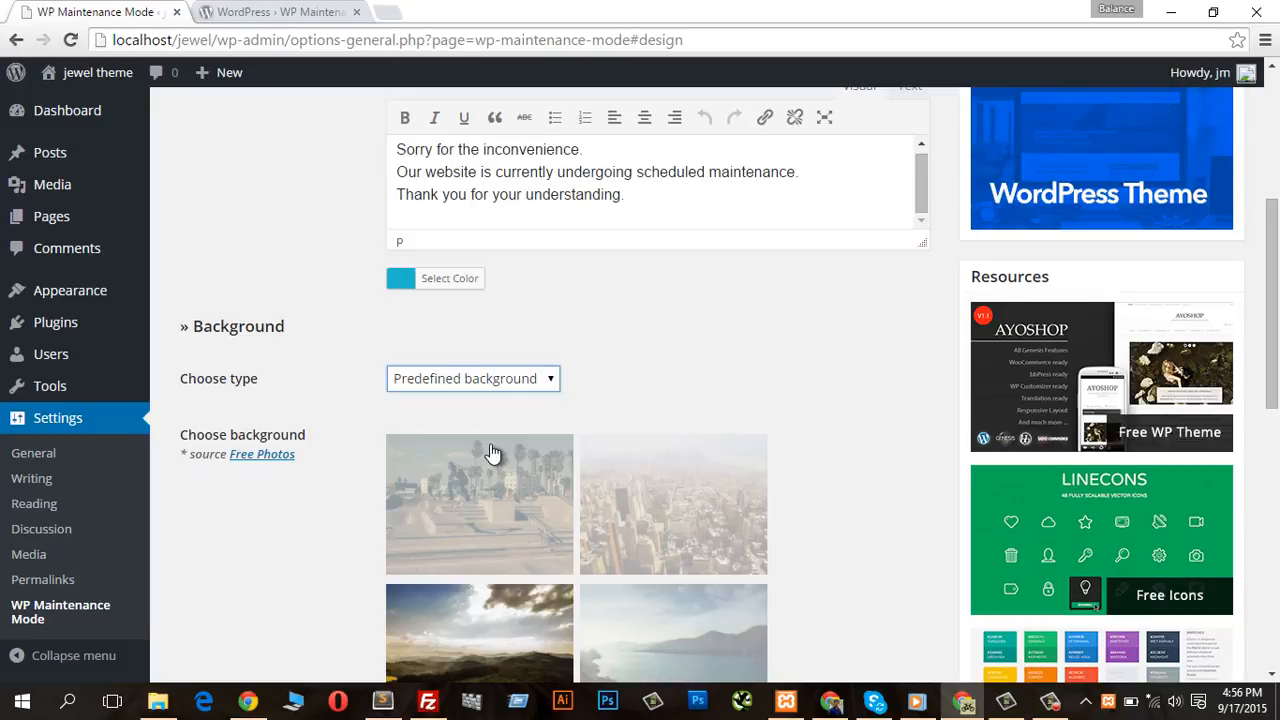
scroll(down, 3)
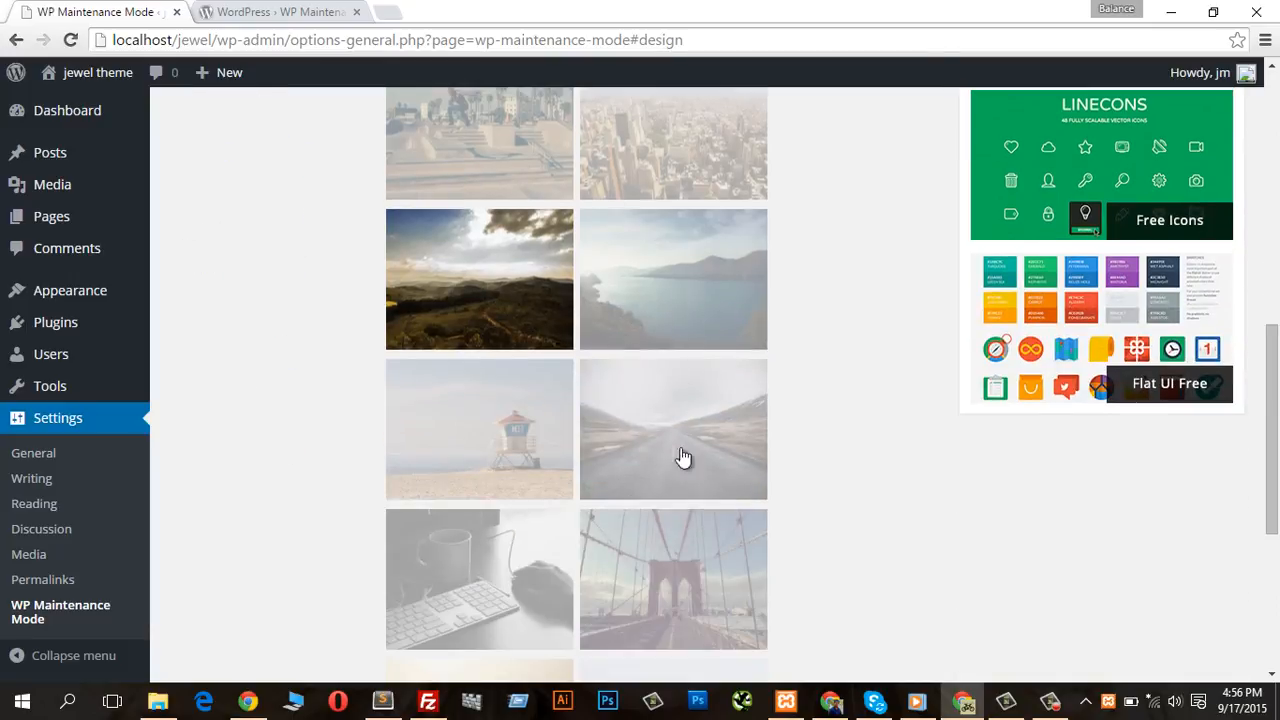
scroll(down, 3)
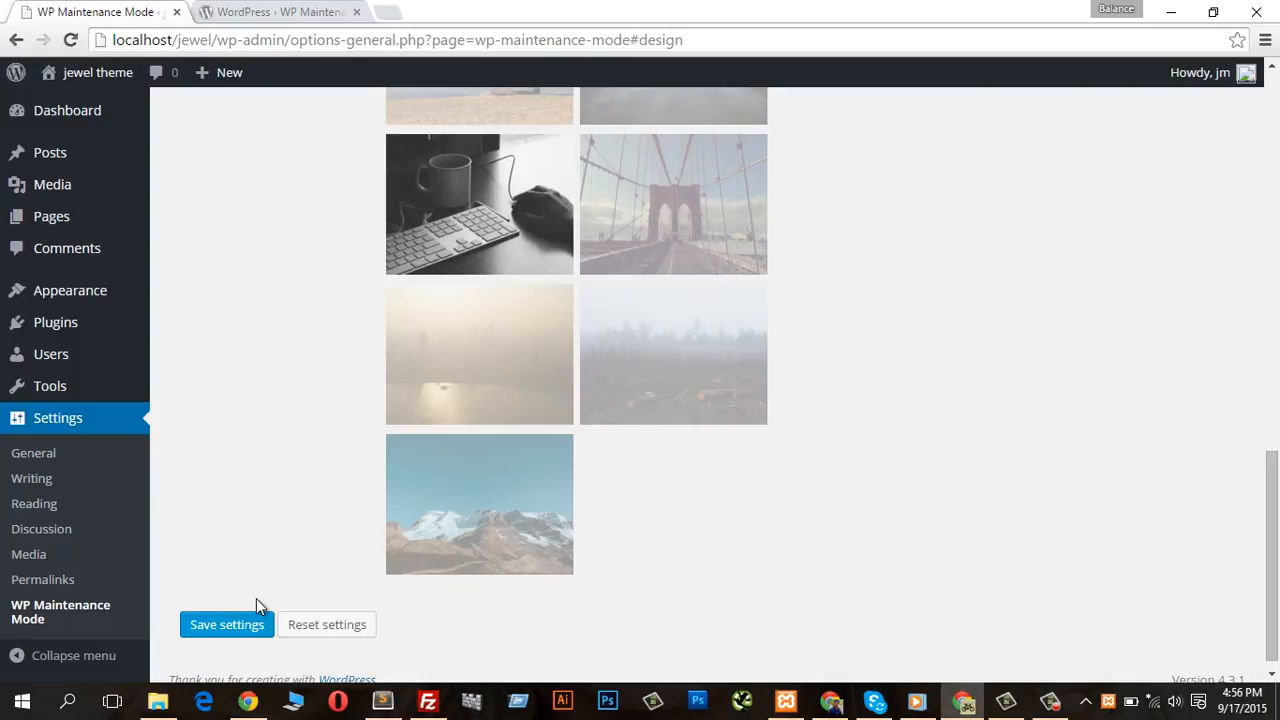
click(226, 624)
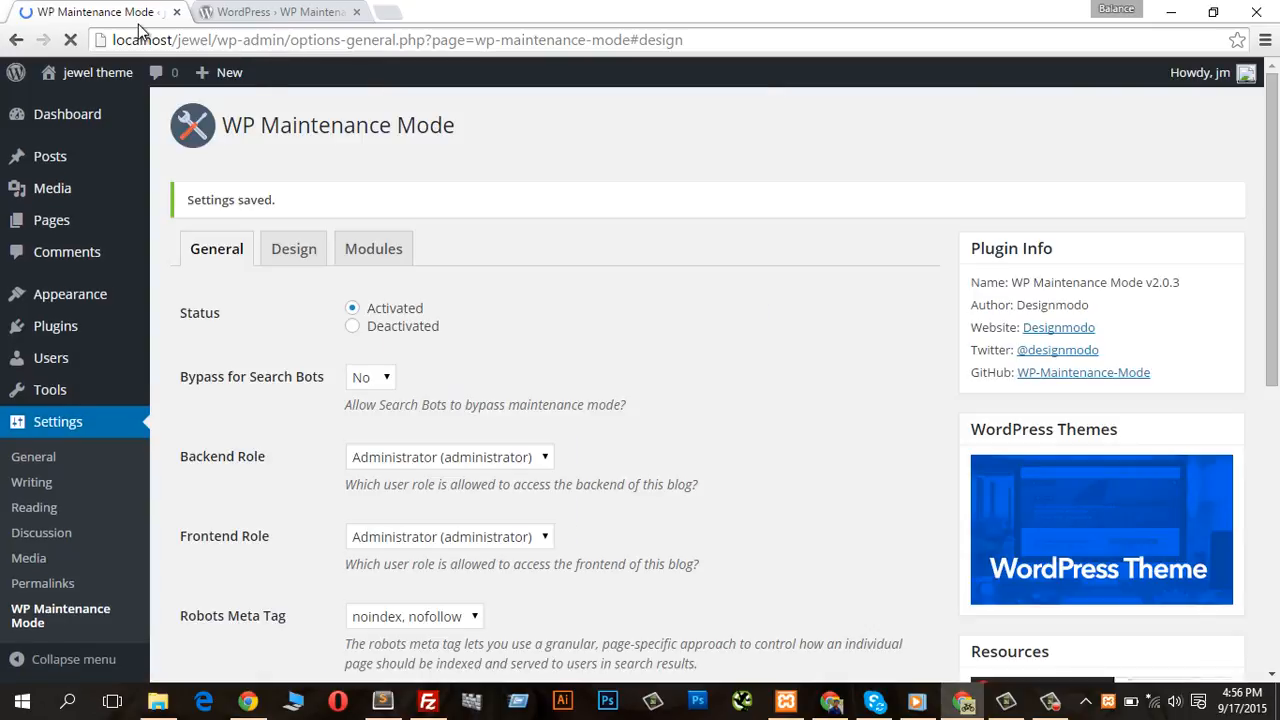
Step: Open the public site in a new tab from Visit Site
click(293, 248)
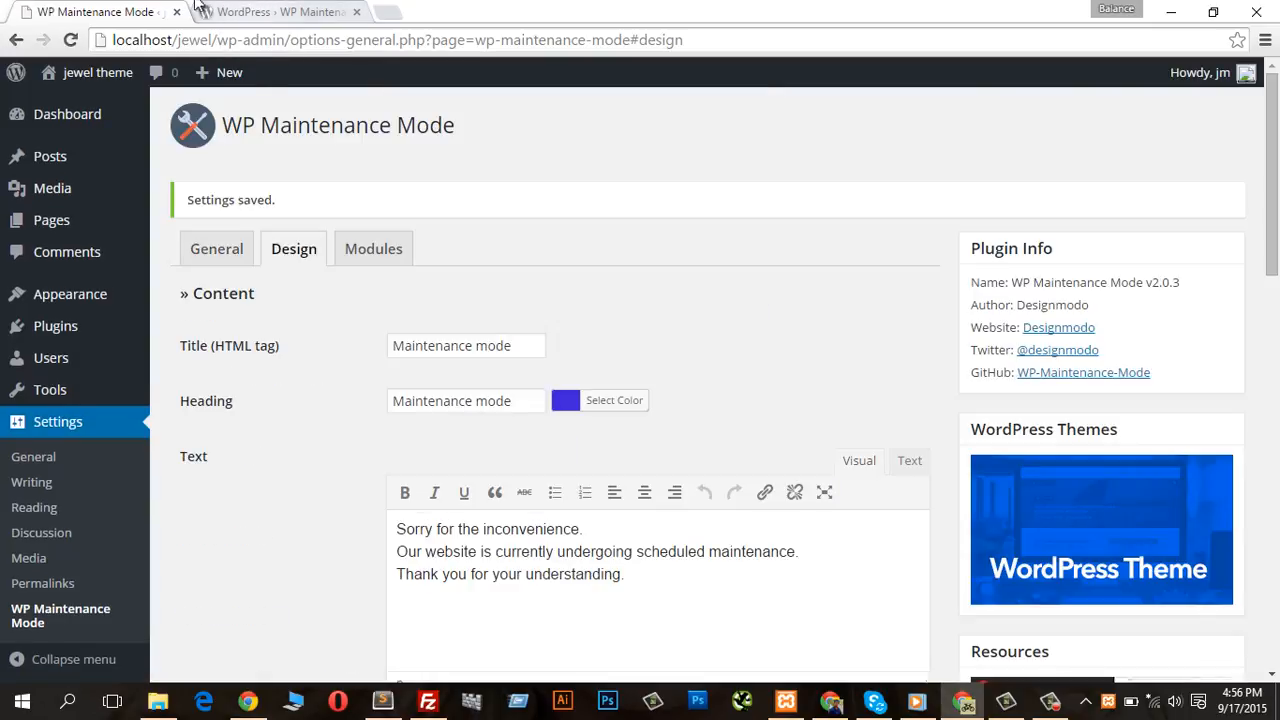
right_click(97, 72)
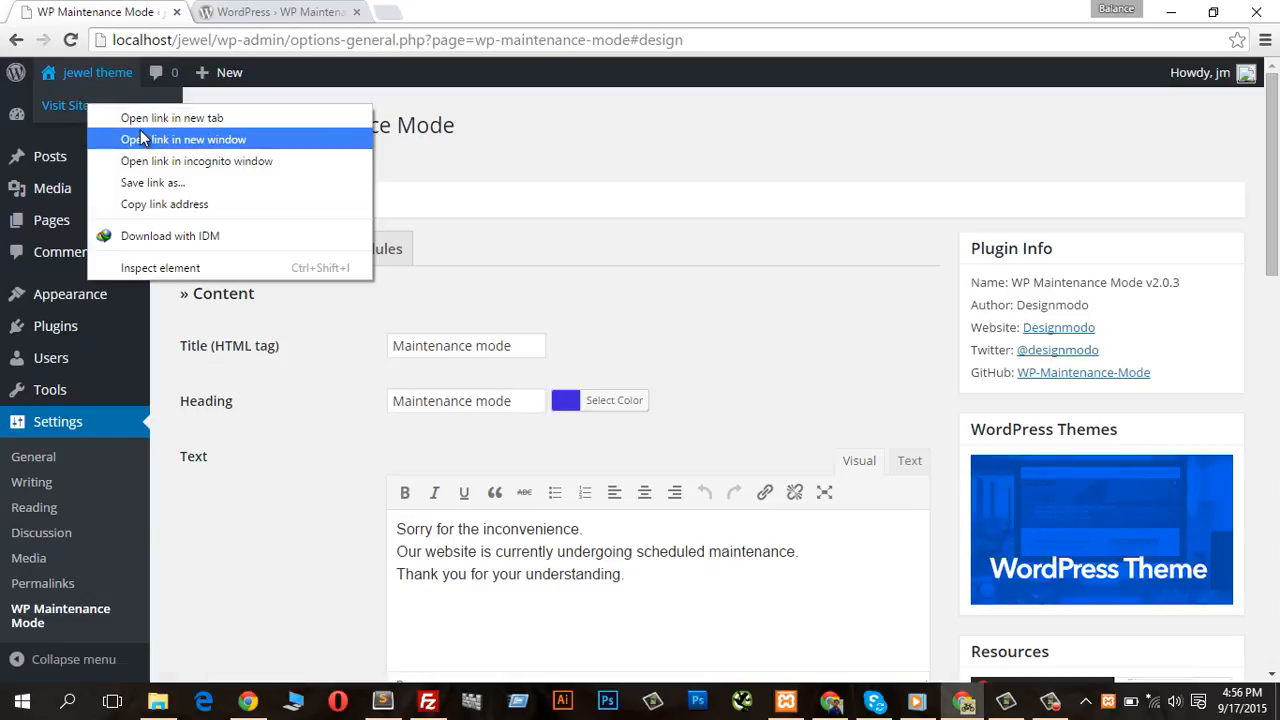
click(183, 139)
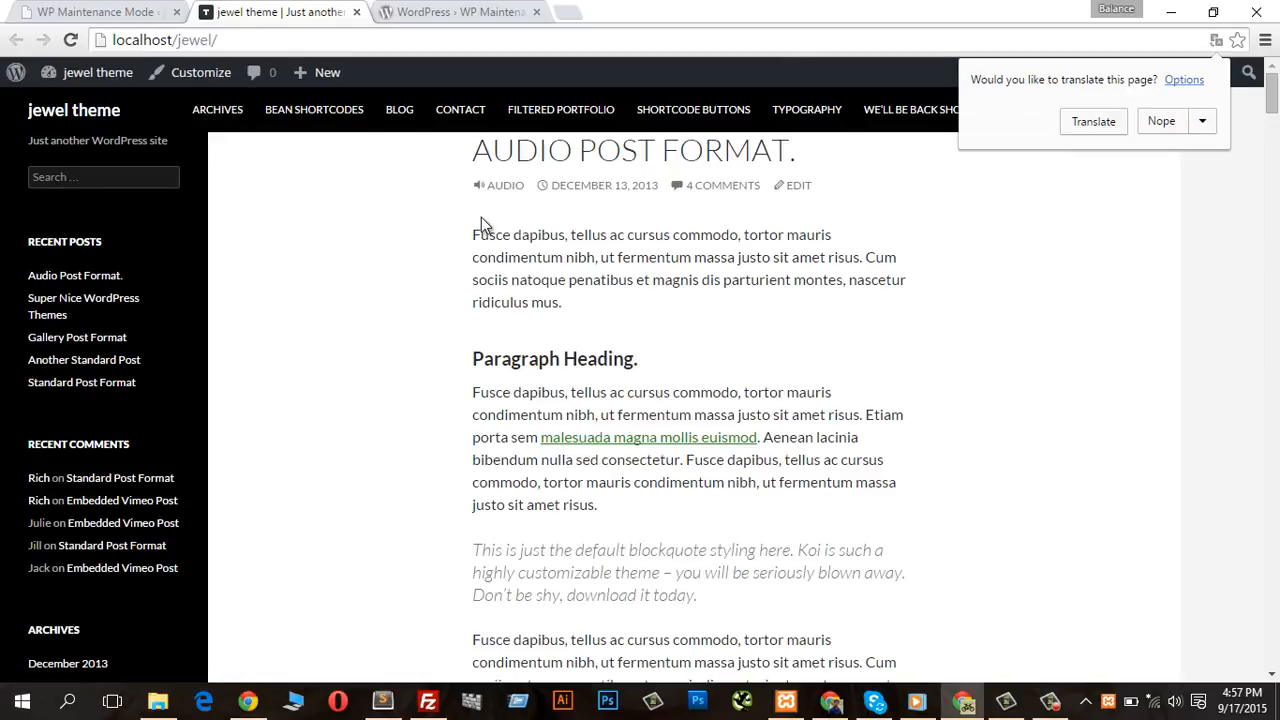
Step: Copy the site URL and paste it into another browser window
click(165, 39)
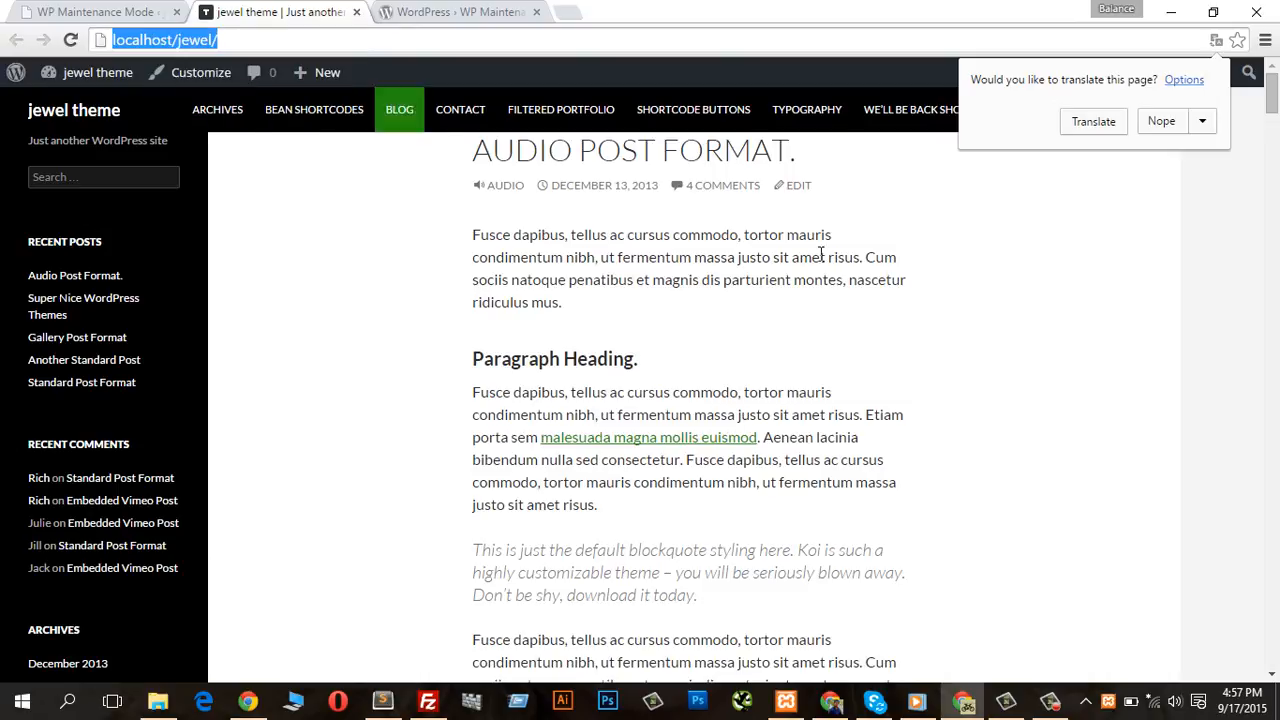
right_click(100, 39)
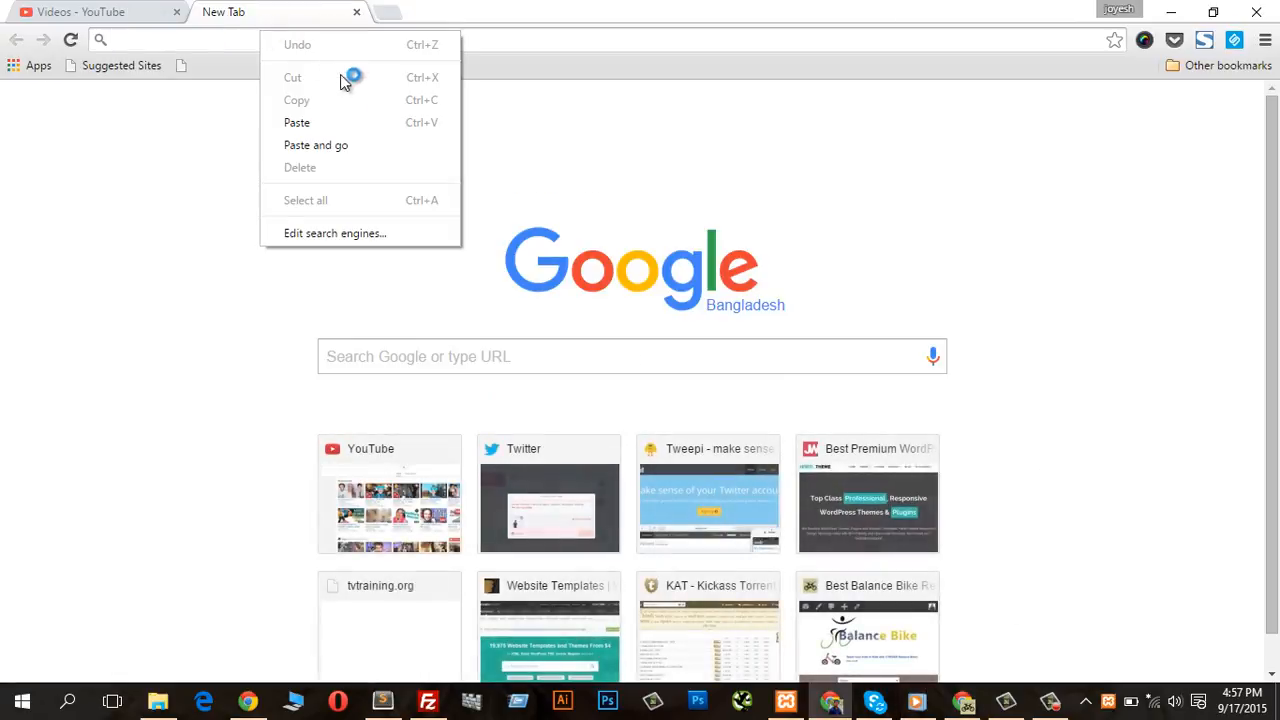
click(316, 145)
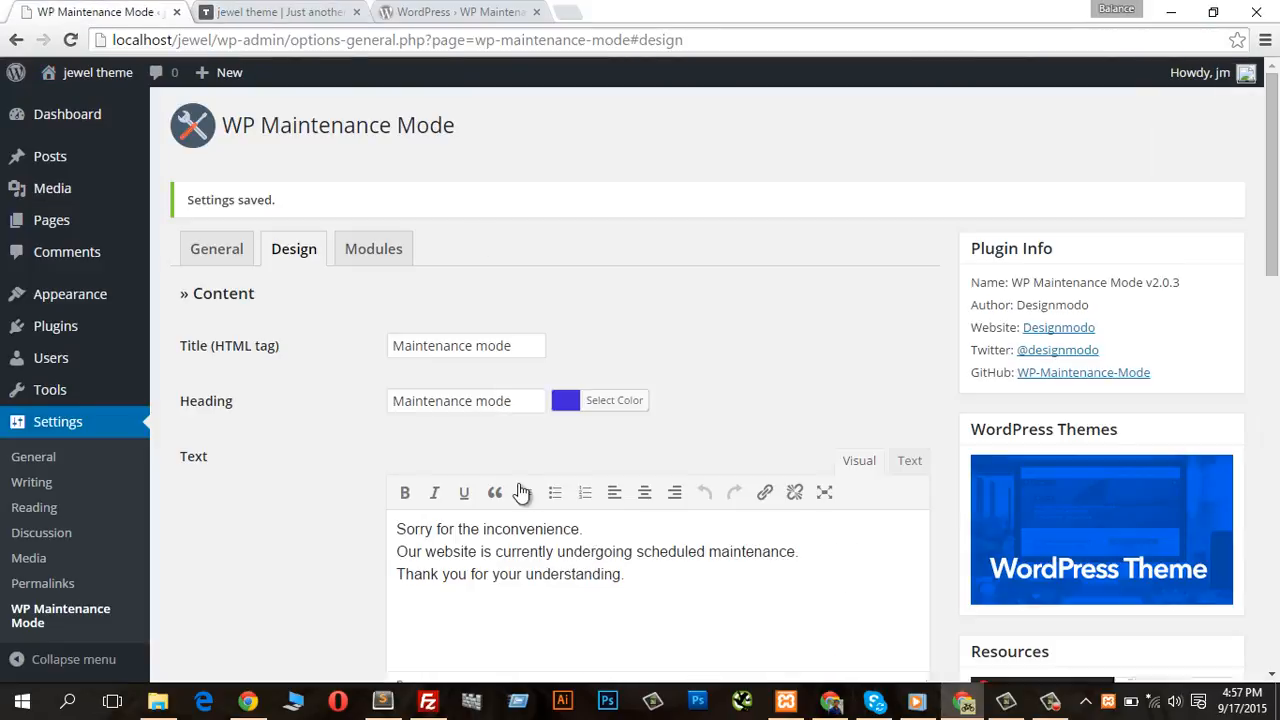
scroll(down, 3)
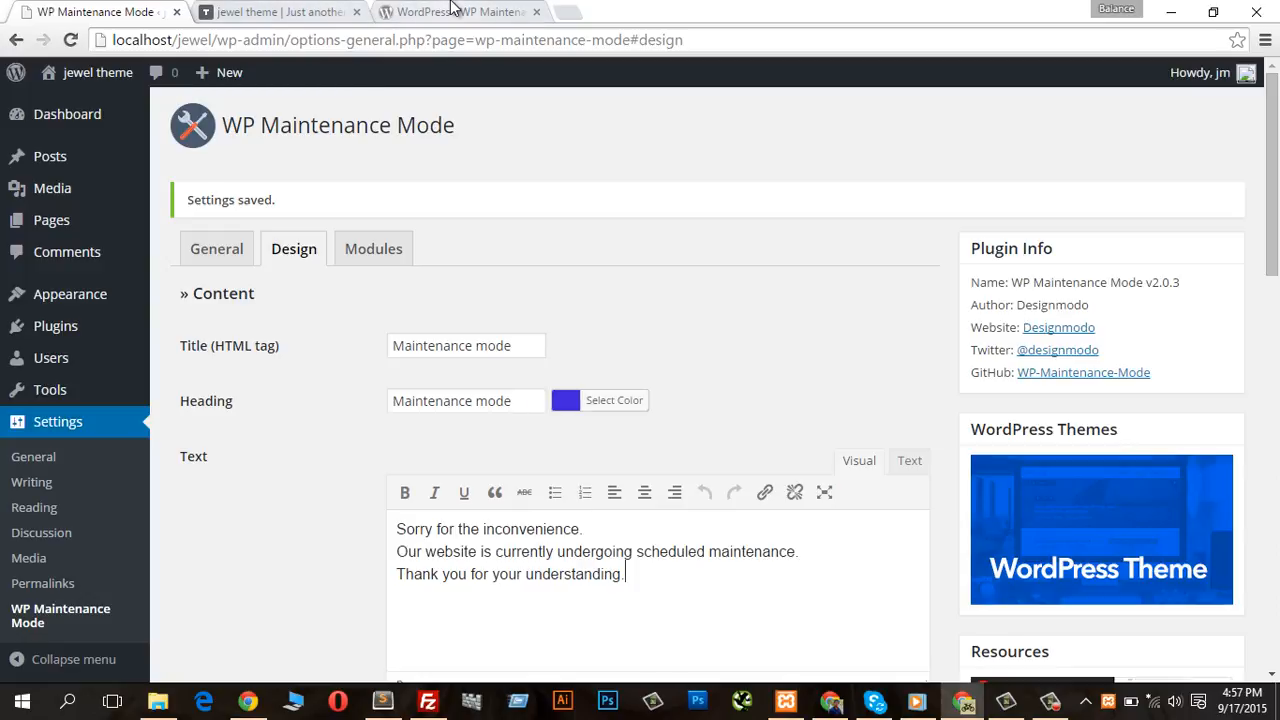
mouse_move(556, 192)
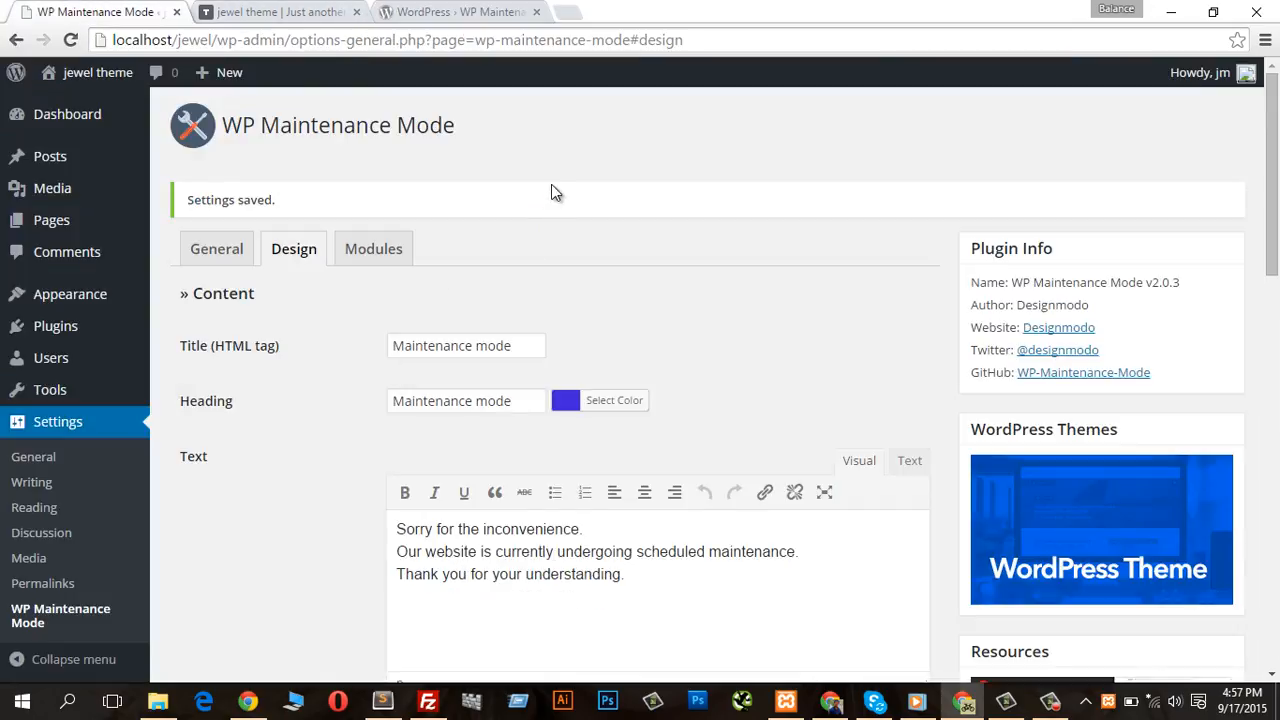
mouse_move(380, 28)
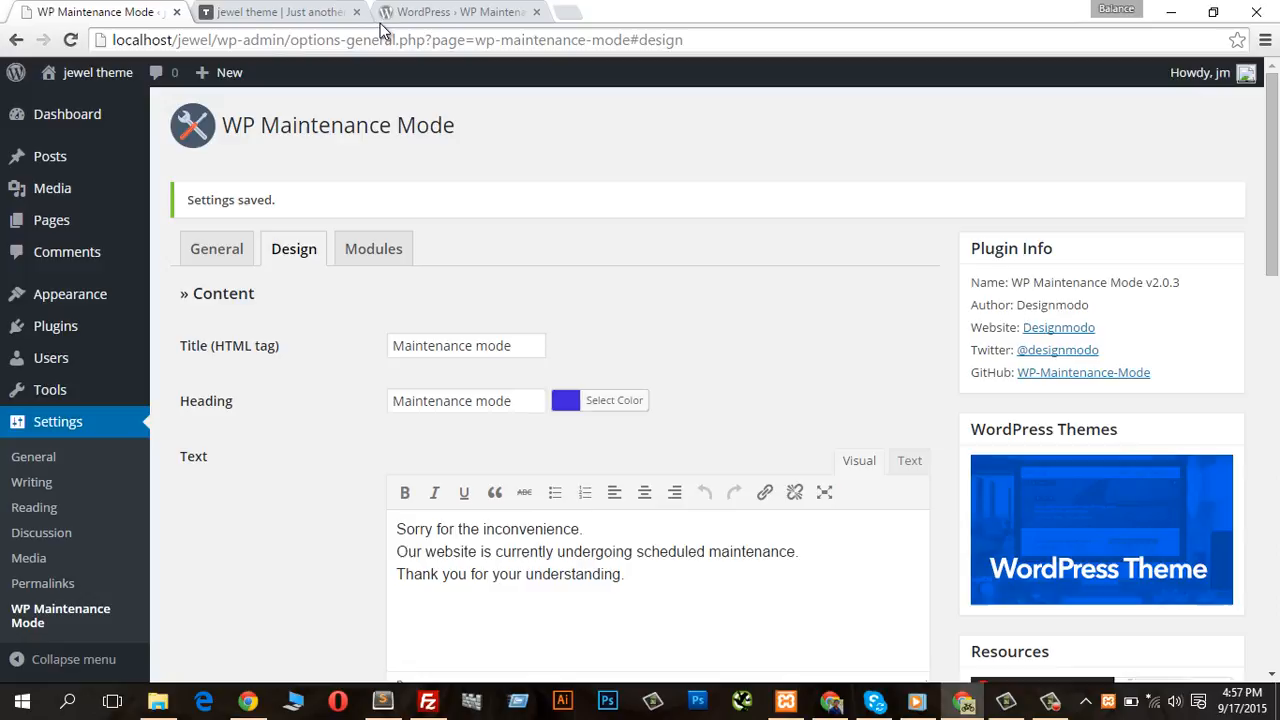